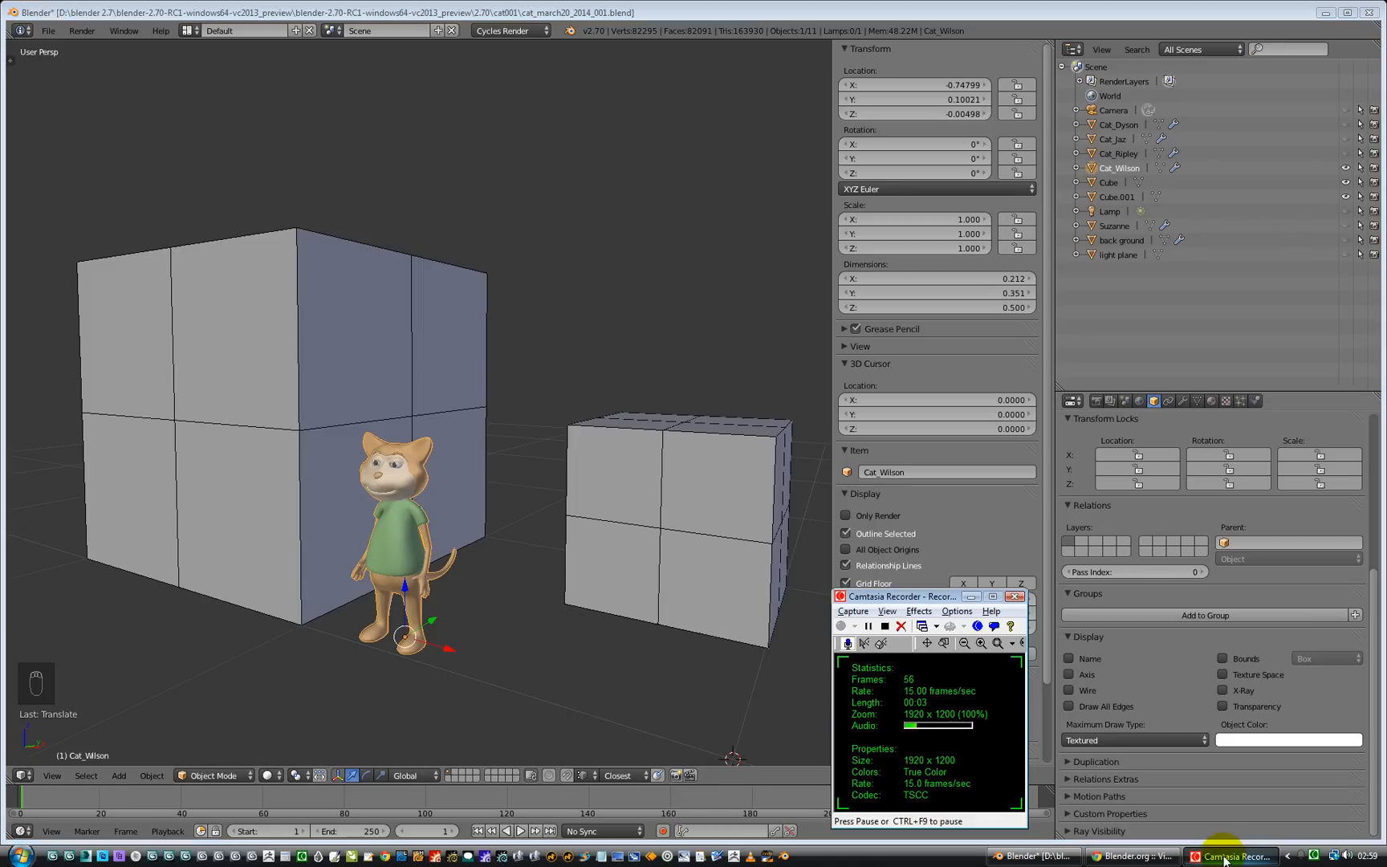
pyautogui.moveTo(827, 592)
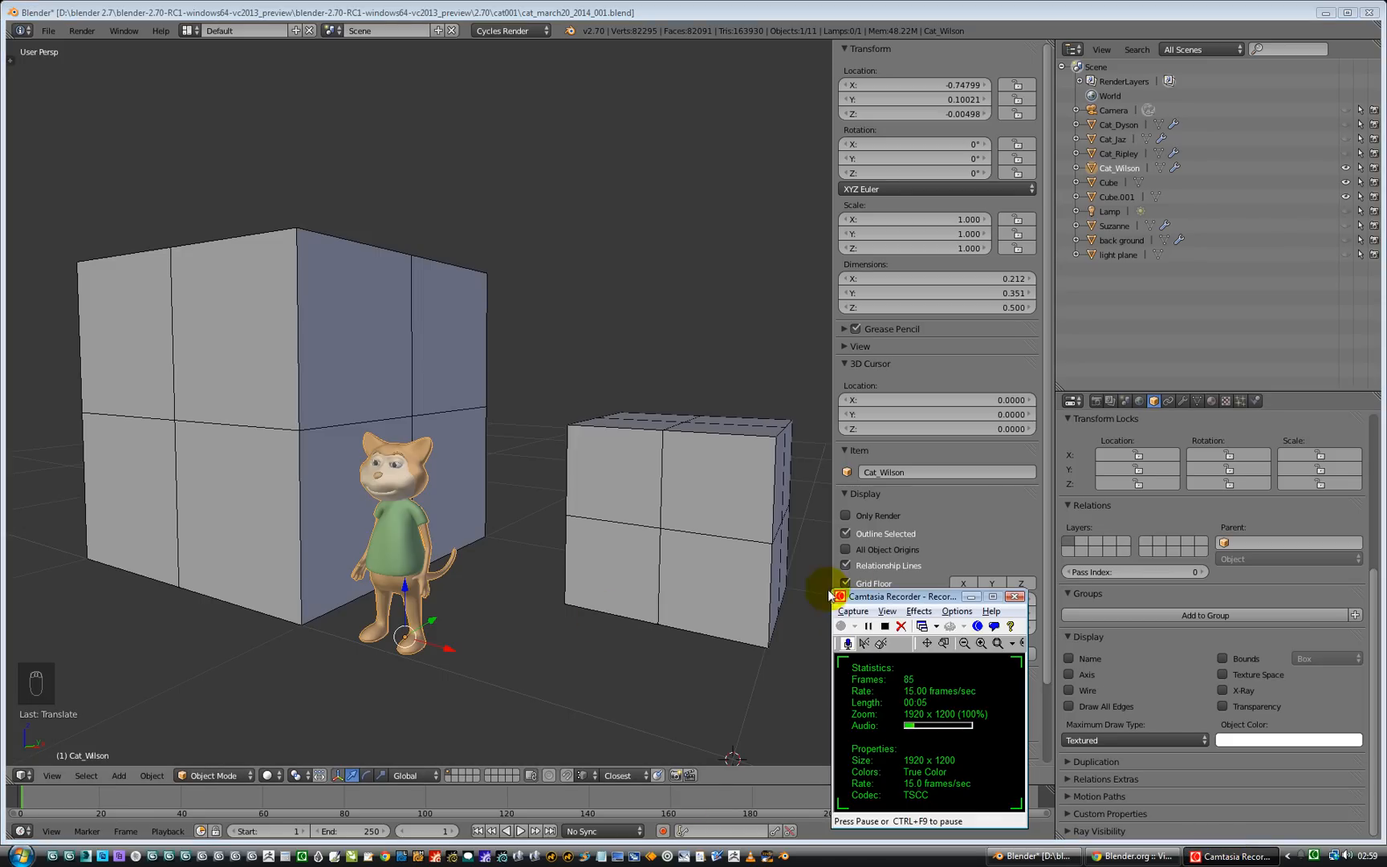
# Step: Briefly check the User Preferences and return to the scene without changing anything
pyautogui.moveTo(902, 596); pyautogui.dragTo(1150, 594)
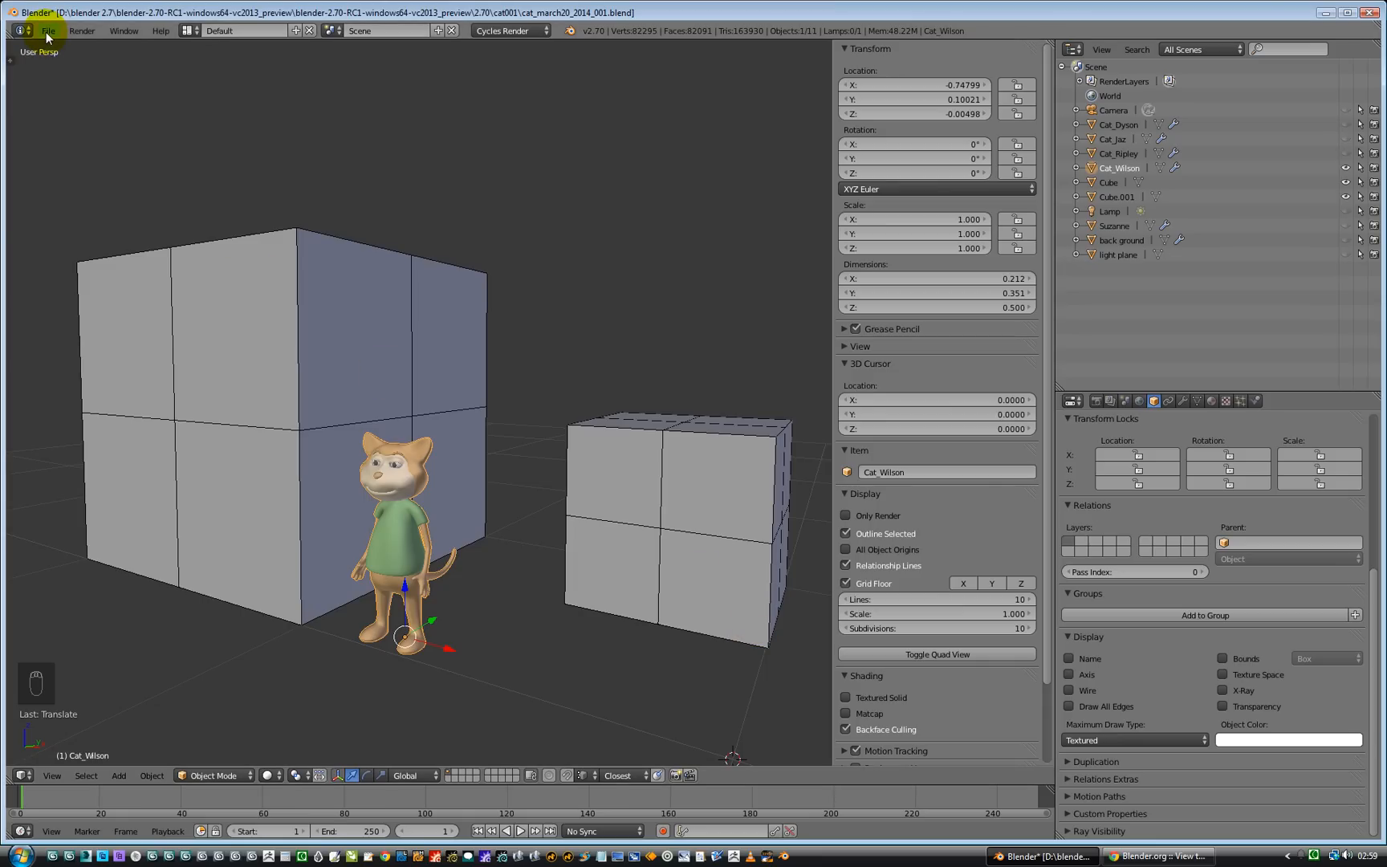
pyautogui.click(47, 31)
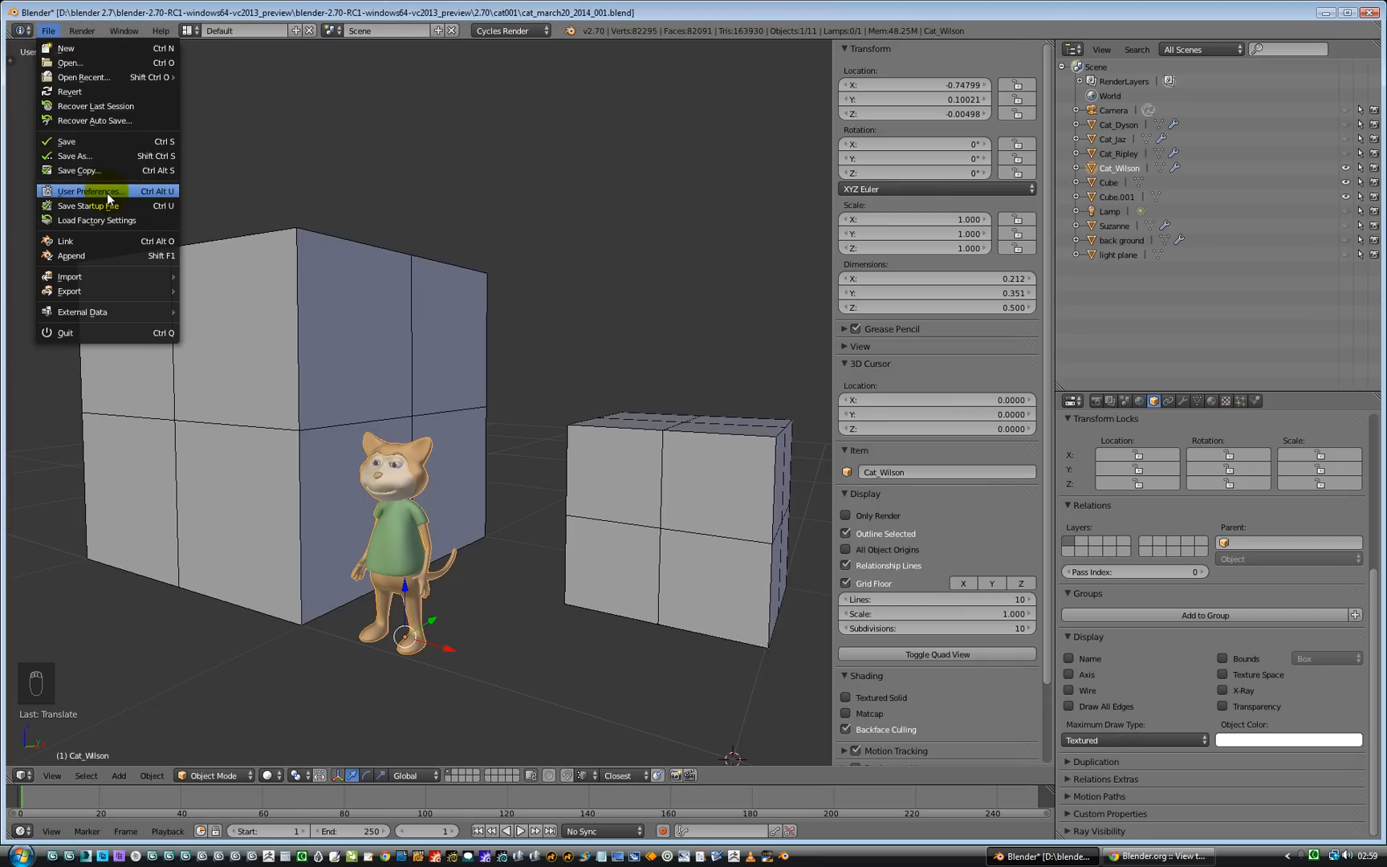
pyautogui.click(85, 191)
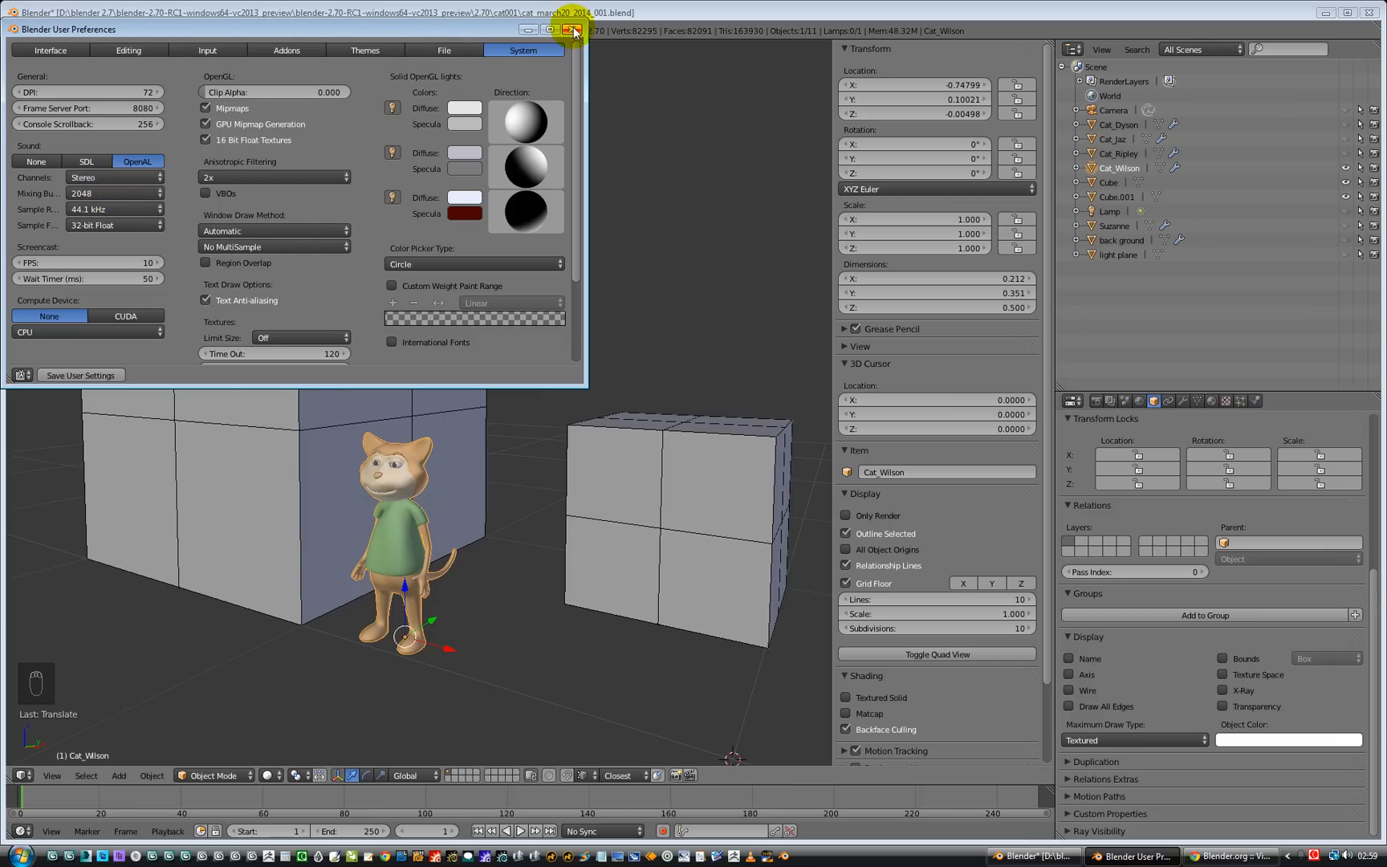
pyautogui.click(613, 33)
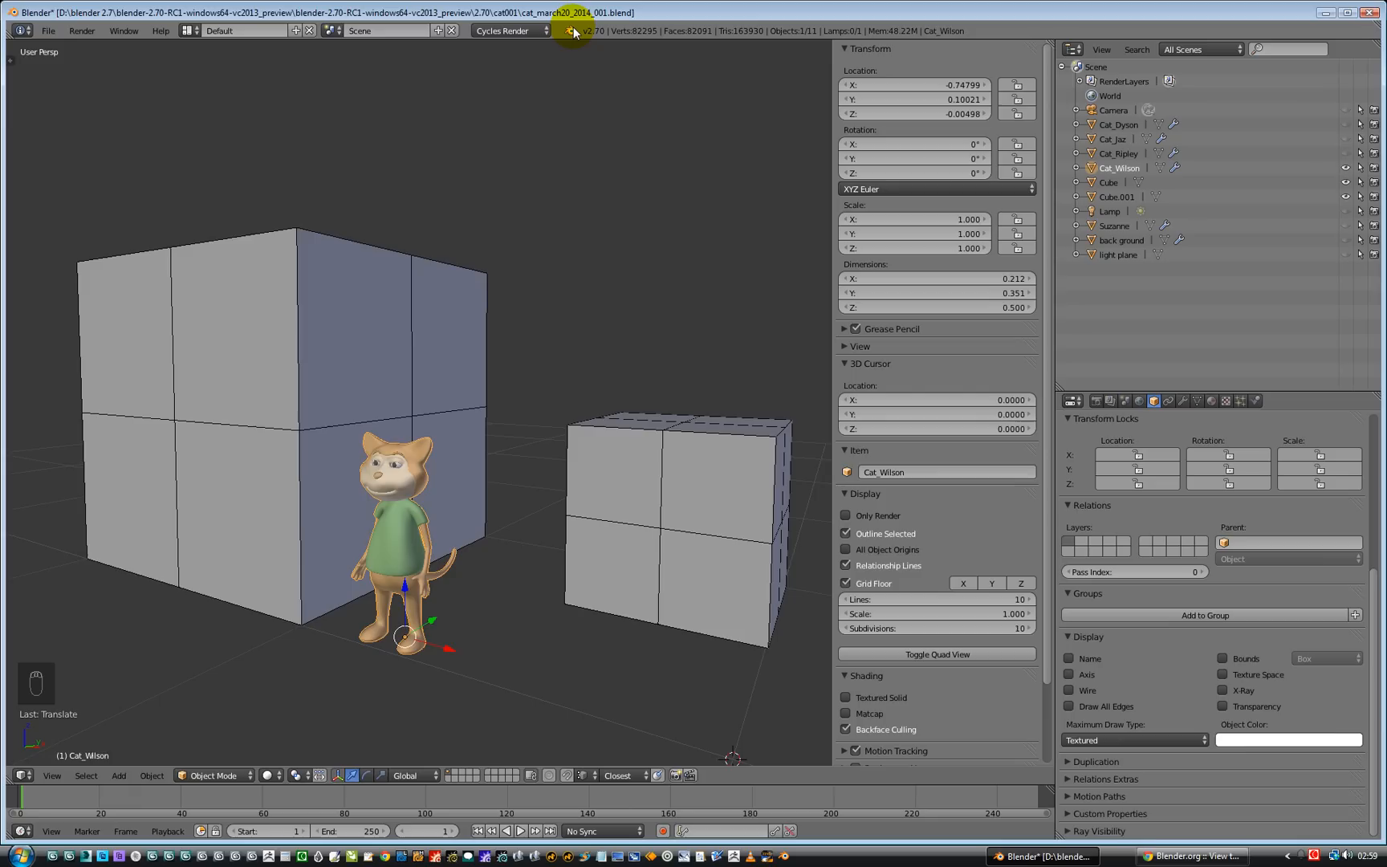
pyautogui.moveTo(13, 46)
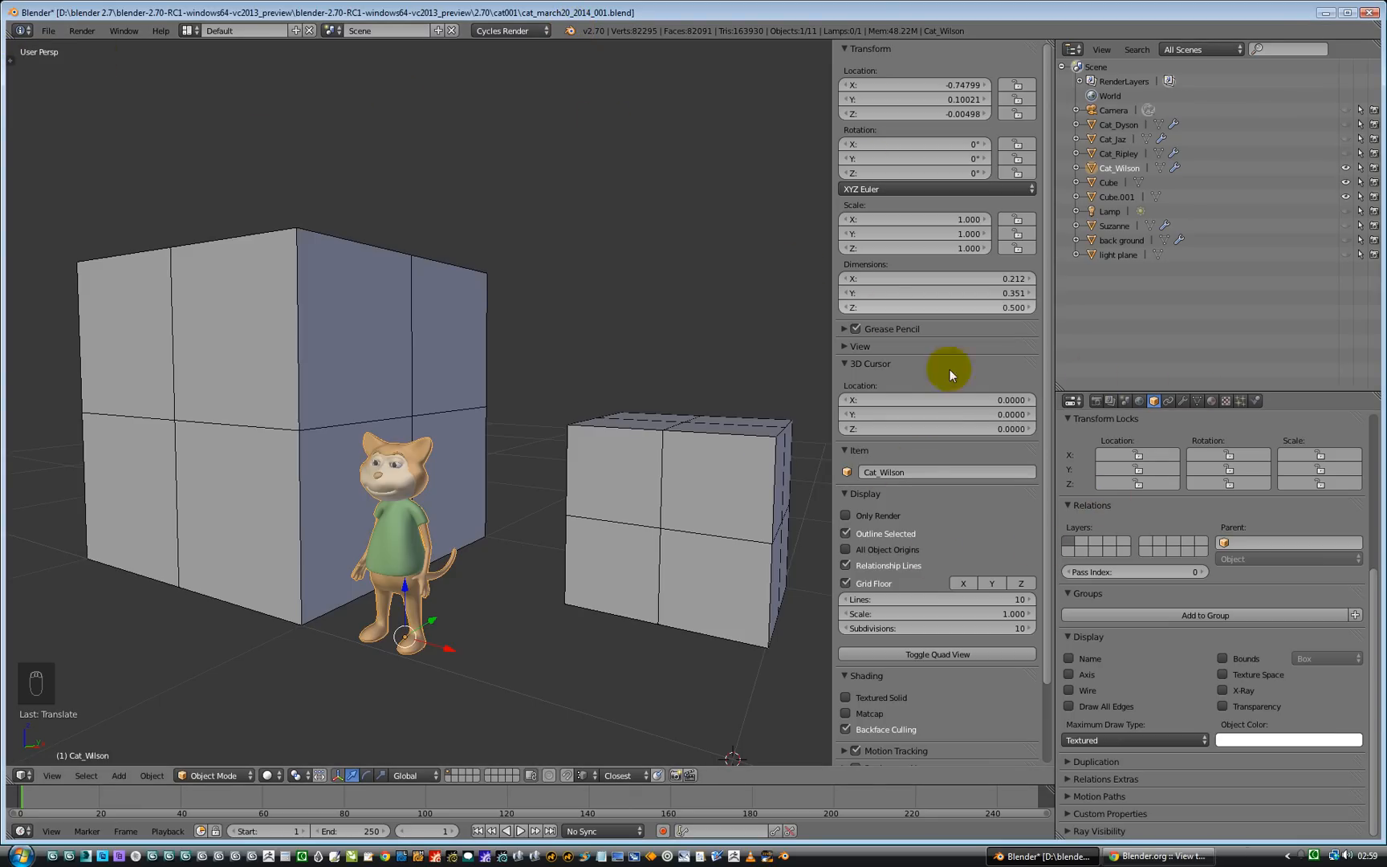
pyautogui.click(650, 458)
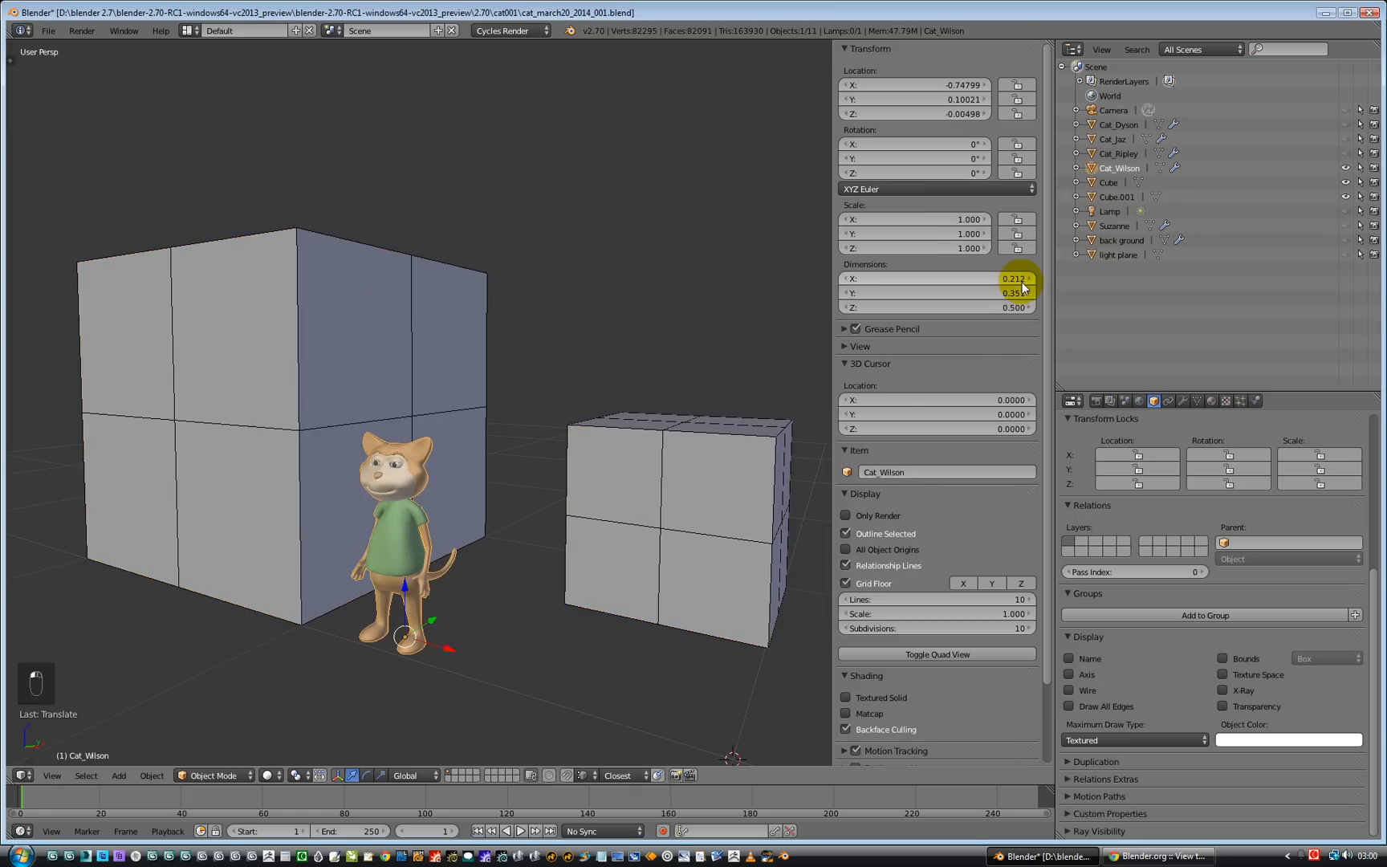
pyautogui.moveTo(1018, 303)
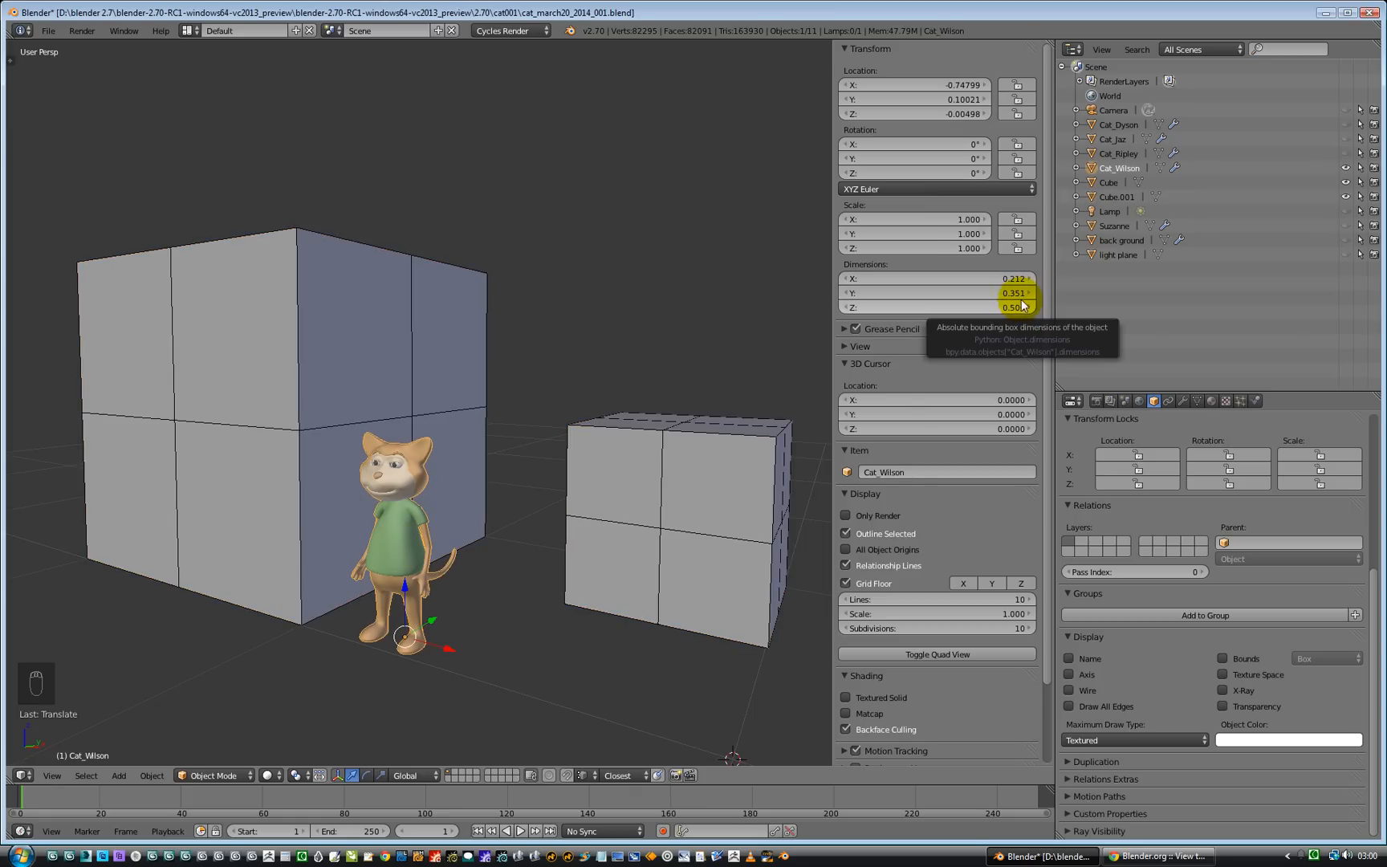
pyautogui.moveTo(499, 602)
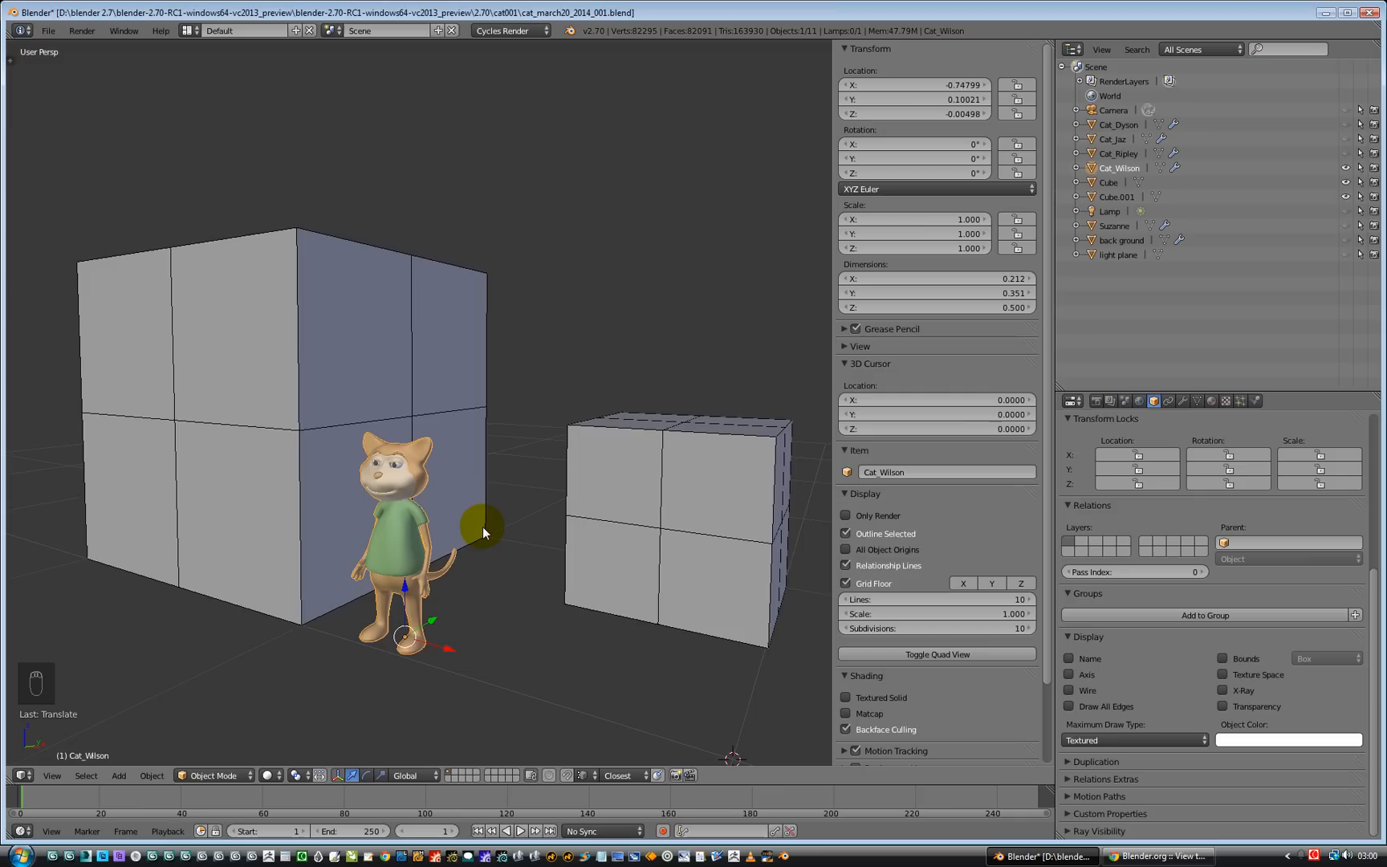
pyautogui.moveTo(645, 530)
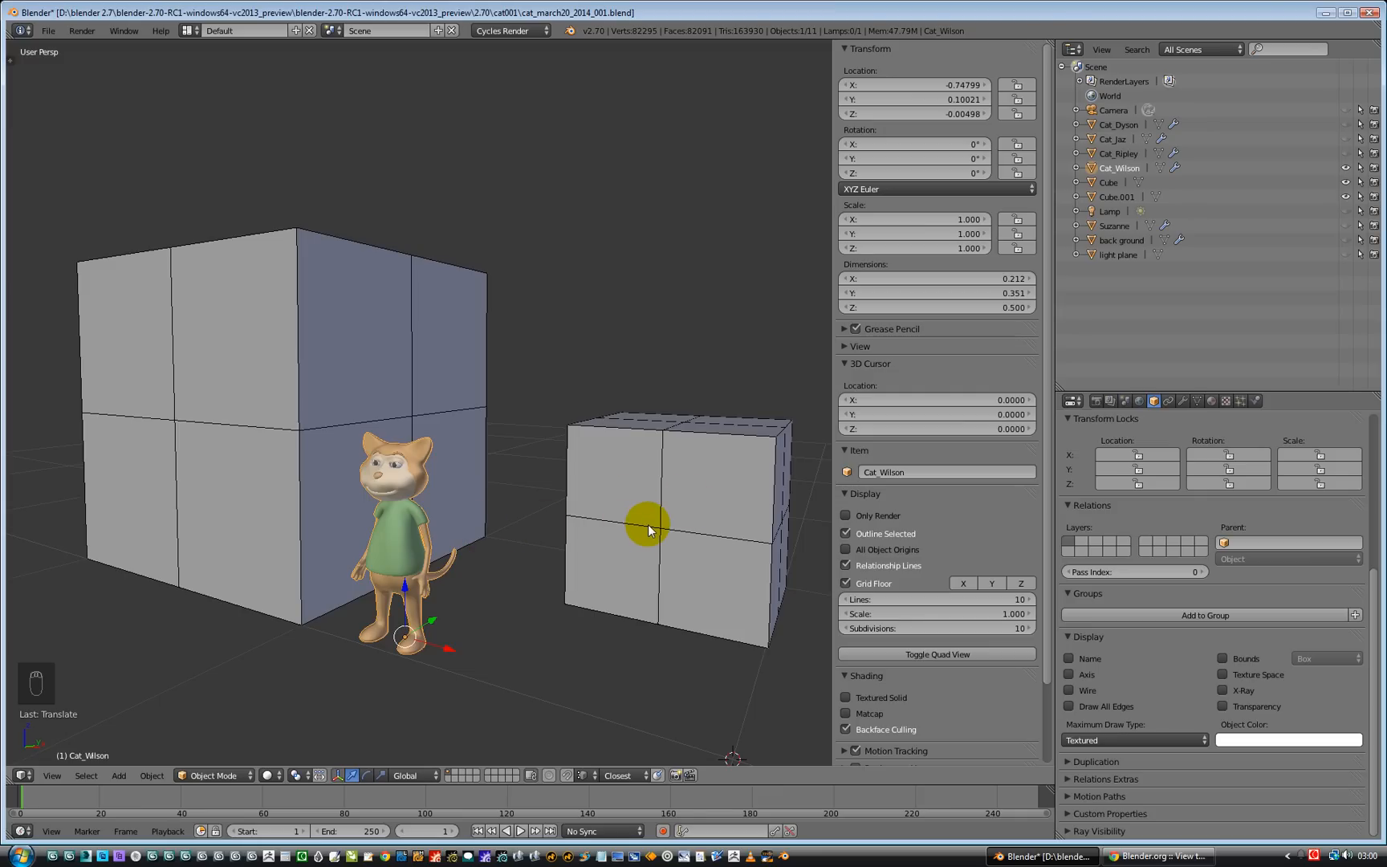
pyautogui.moveTo(640, 547)
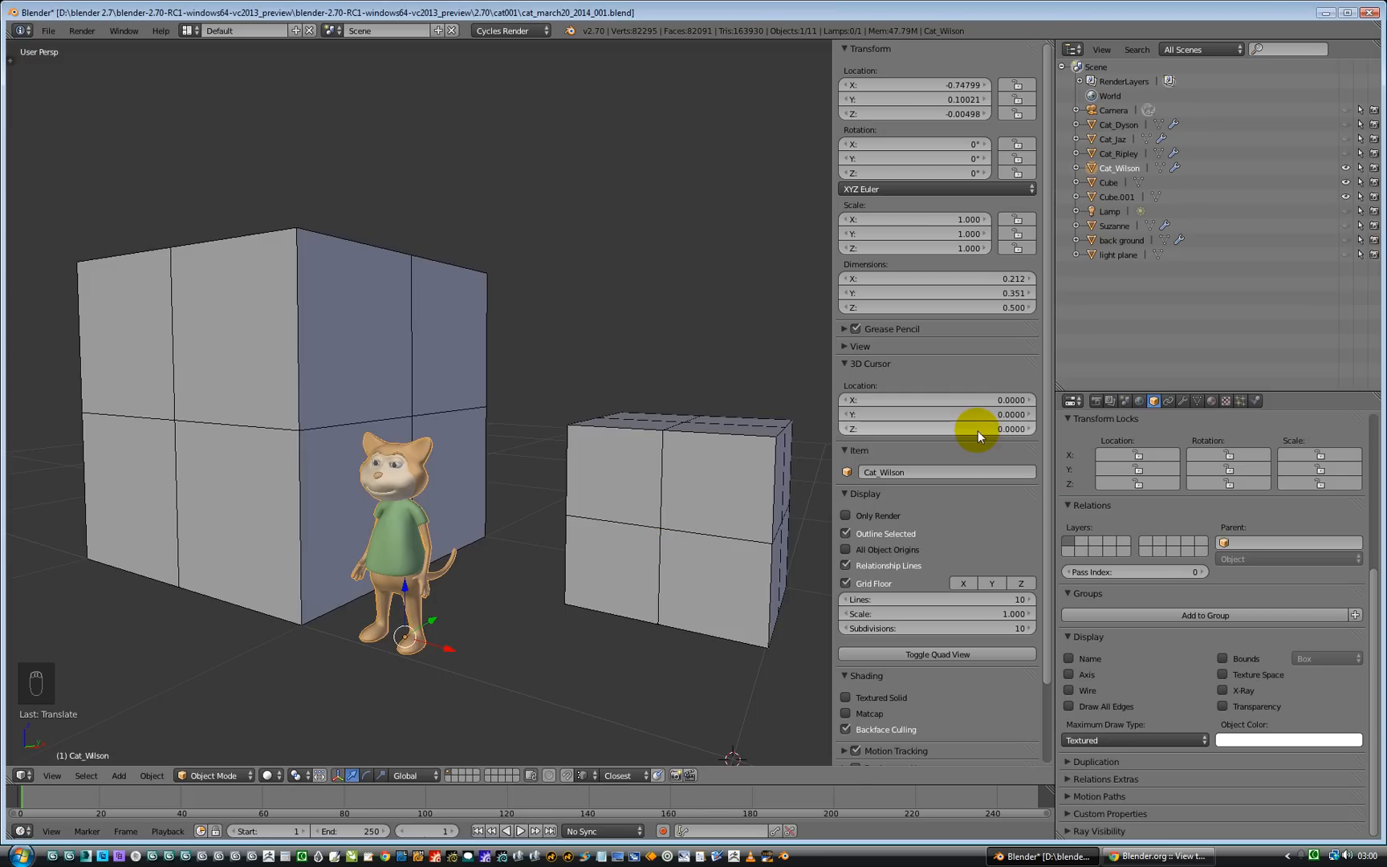
pyautogui.moveTo(1123, 401)
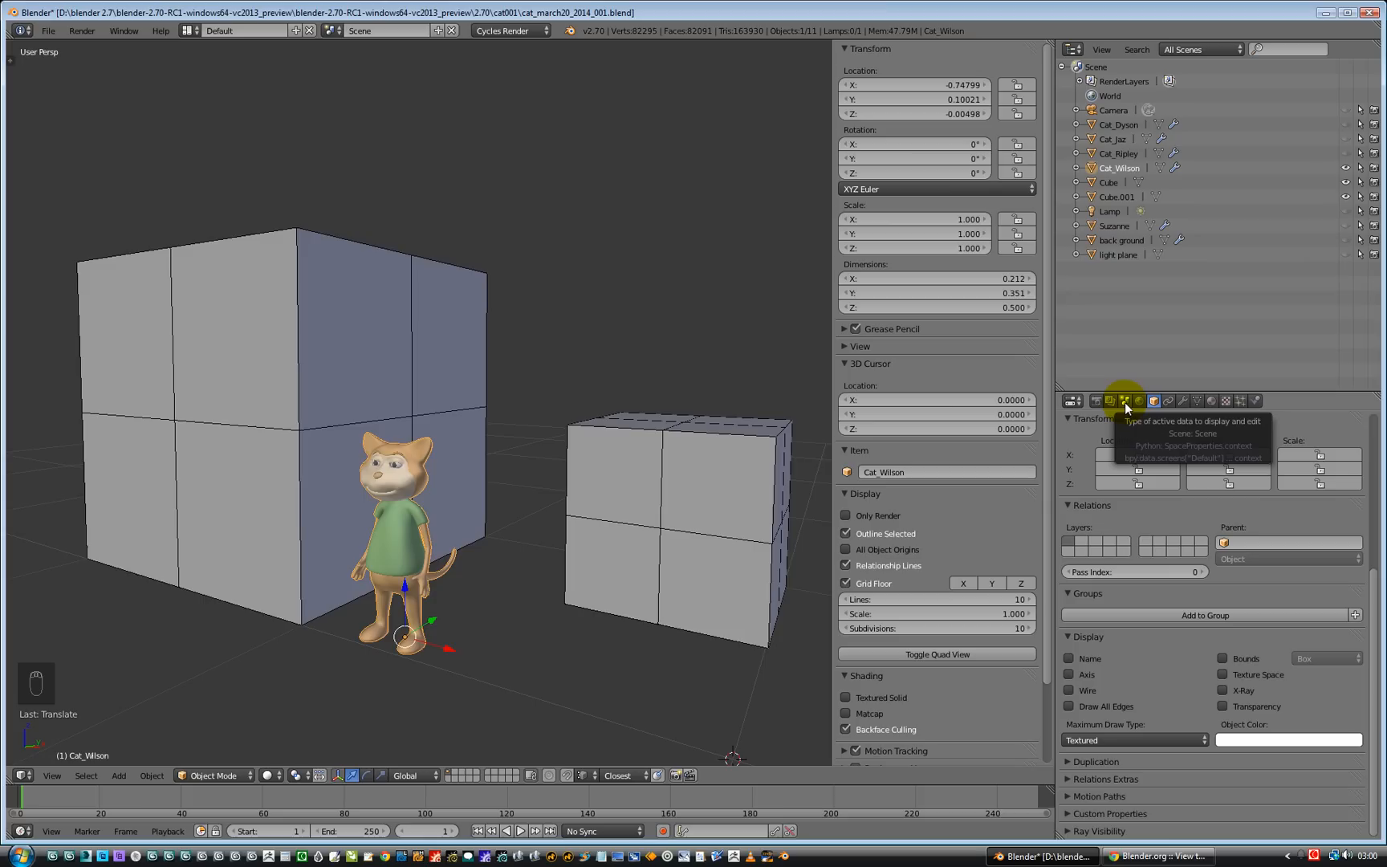
# Step: Switch the scene units to Metric in the Scene settings, after toggling None once
pyautogui.click(1124, 402)
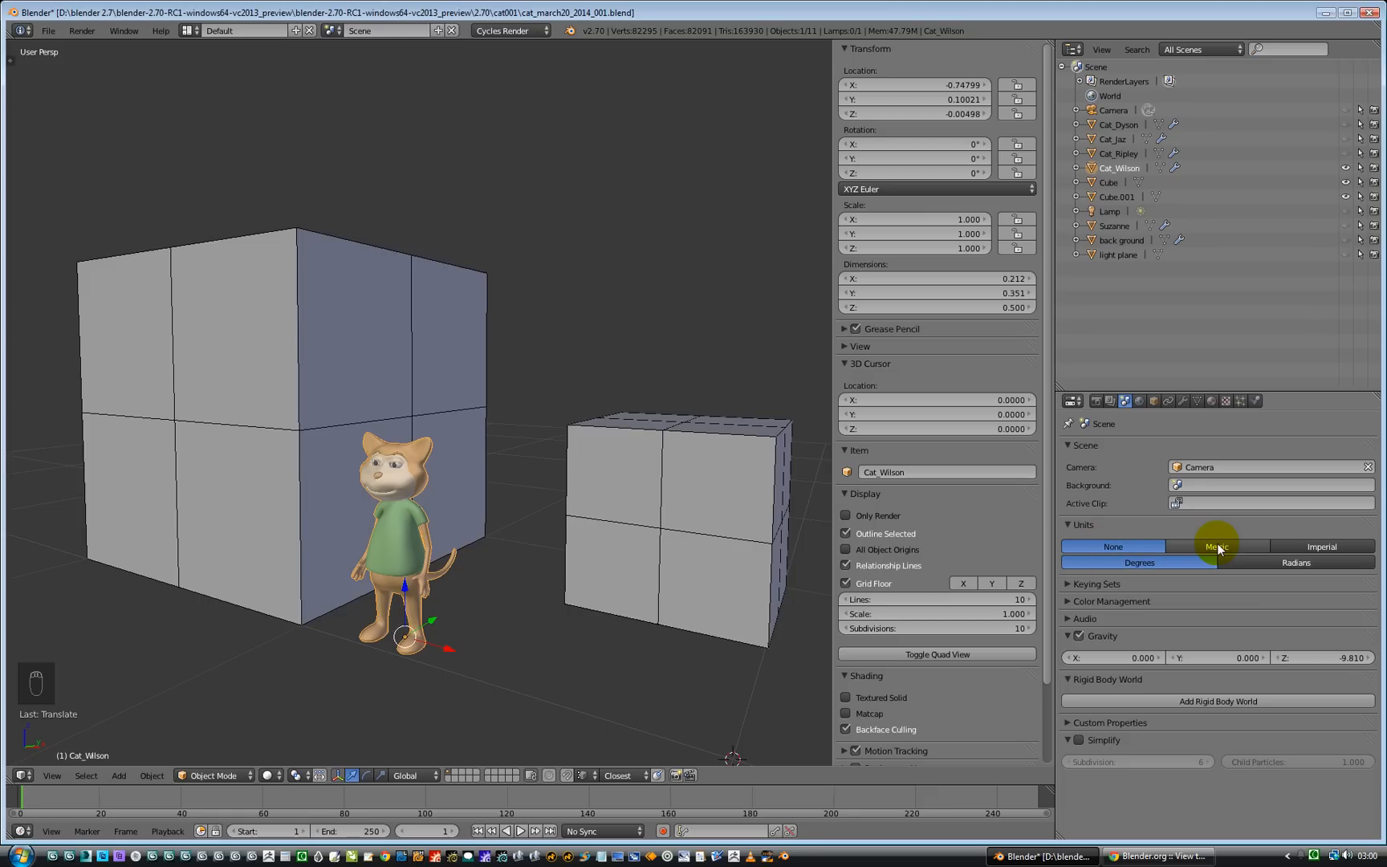
pyautogui.click(1216, 545)
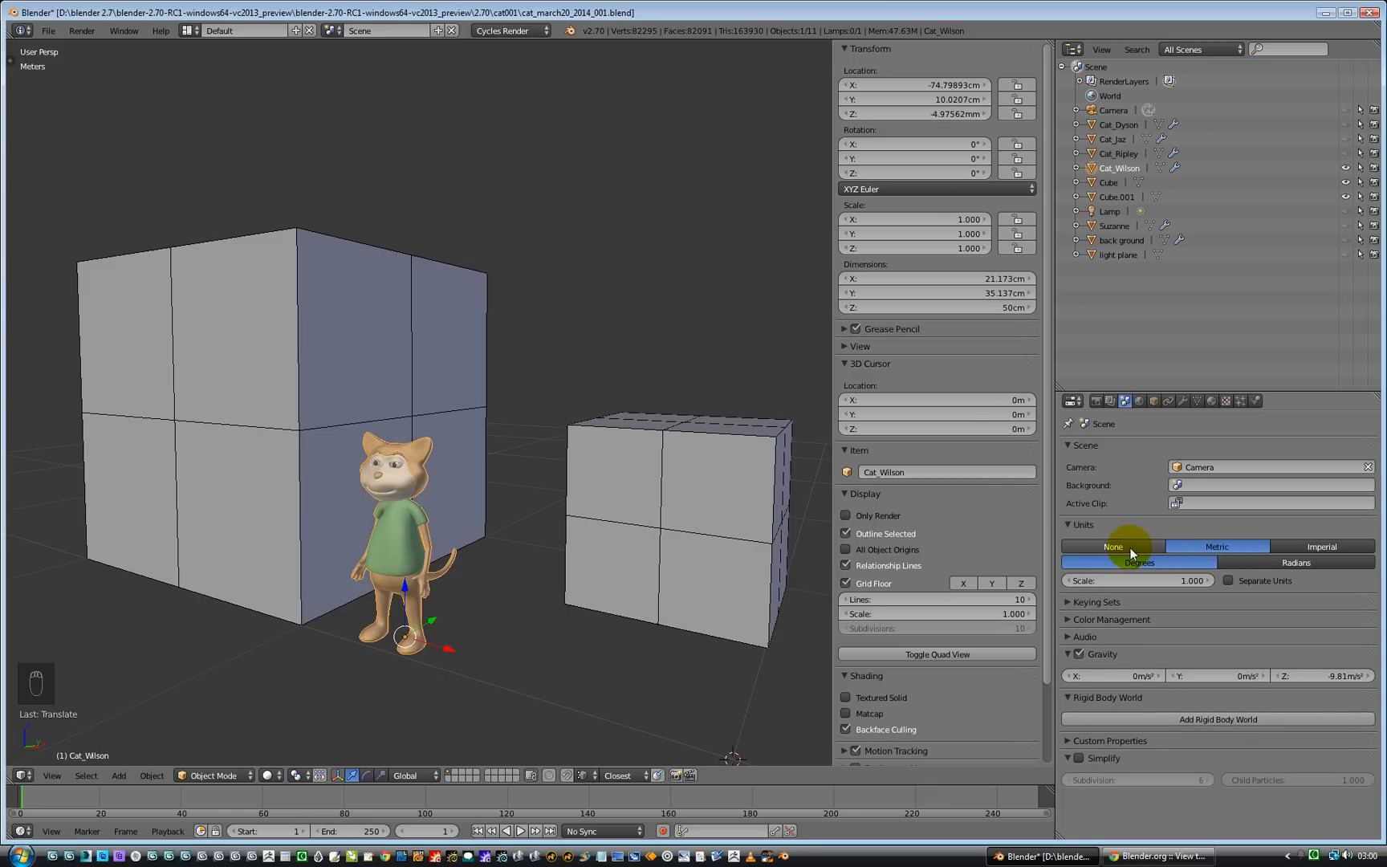
pyautogui.click(1112, 545)
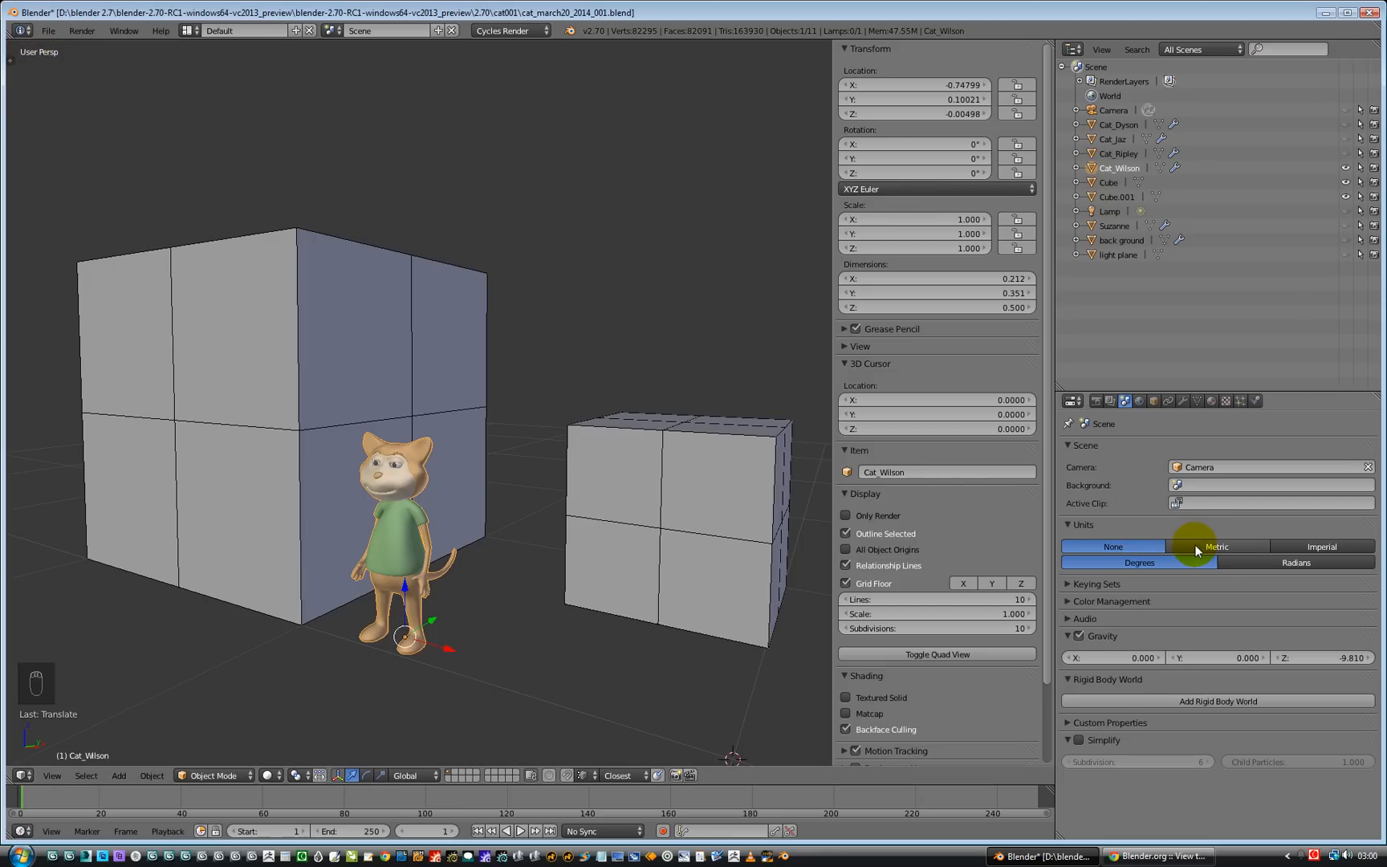
pyautogui.click(1217, 546)
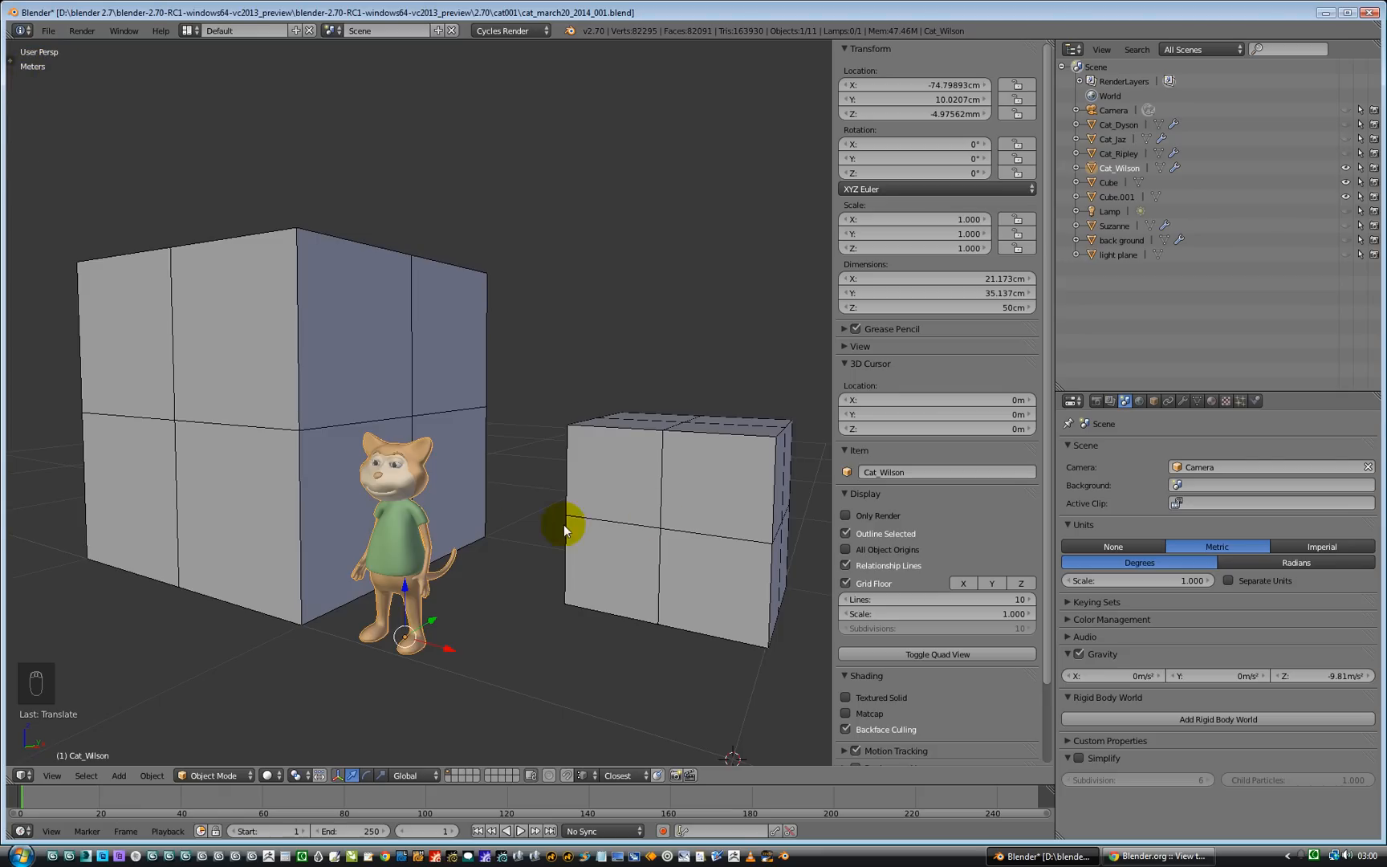
pyautogui.moveTo(333, 647)
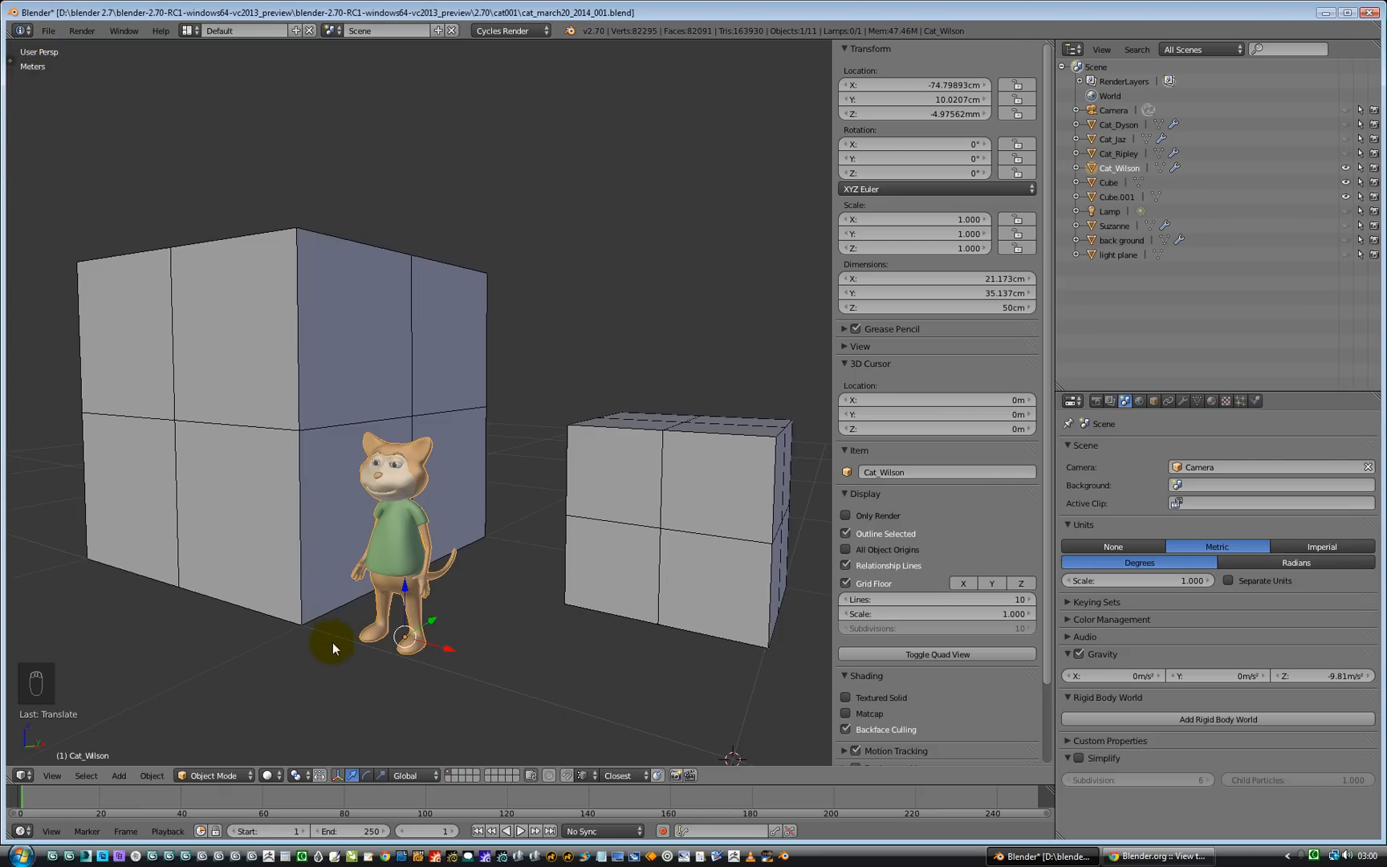
pyautogui.moveTo(533, 643)
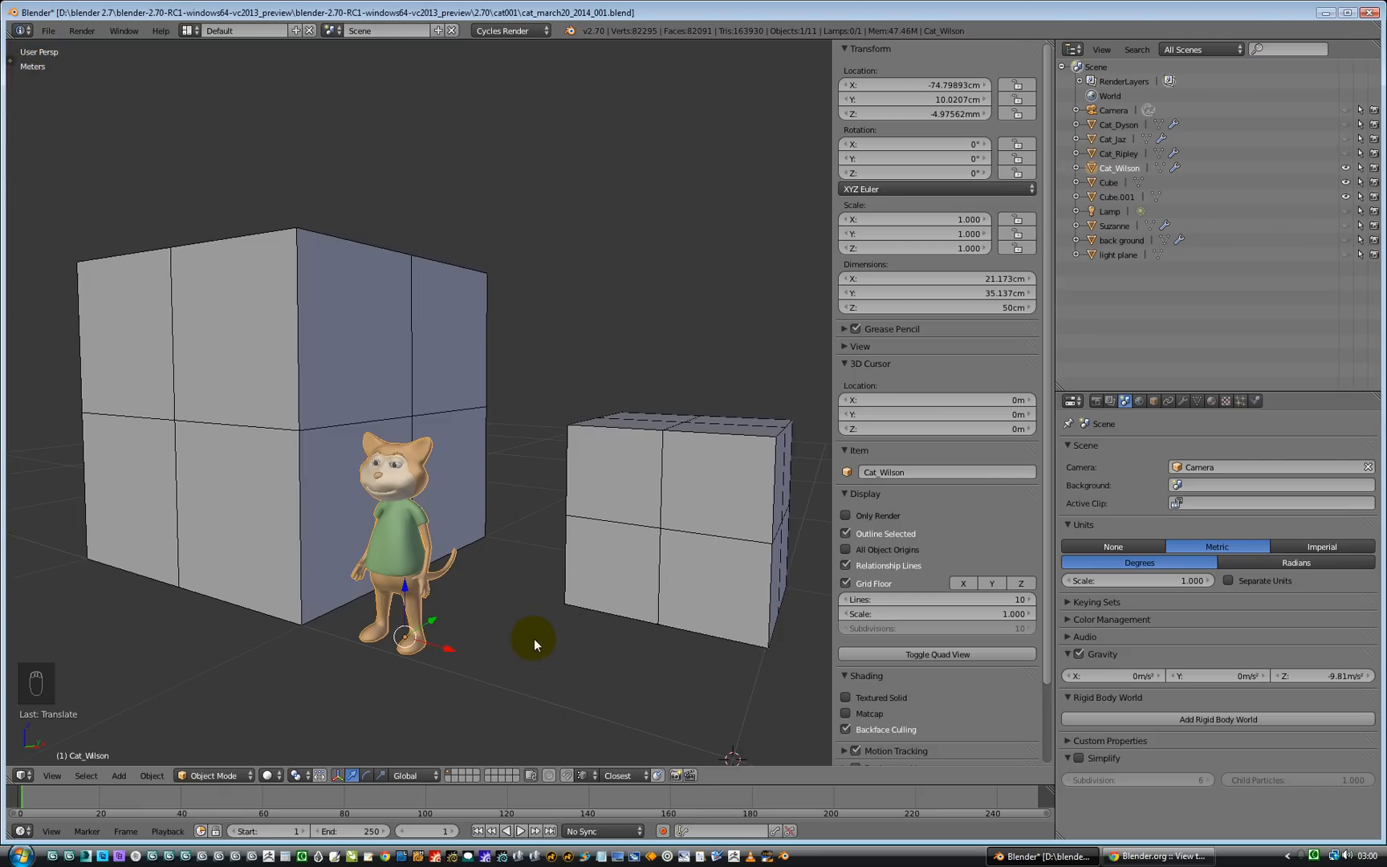
# Step: View the scene from Top Ortho and zoom so the grid label steps through mm, cm and m
pyautogui.press('7')
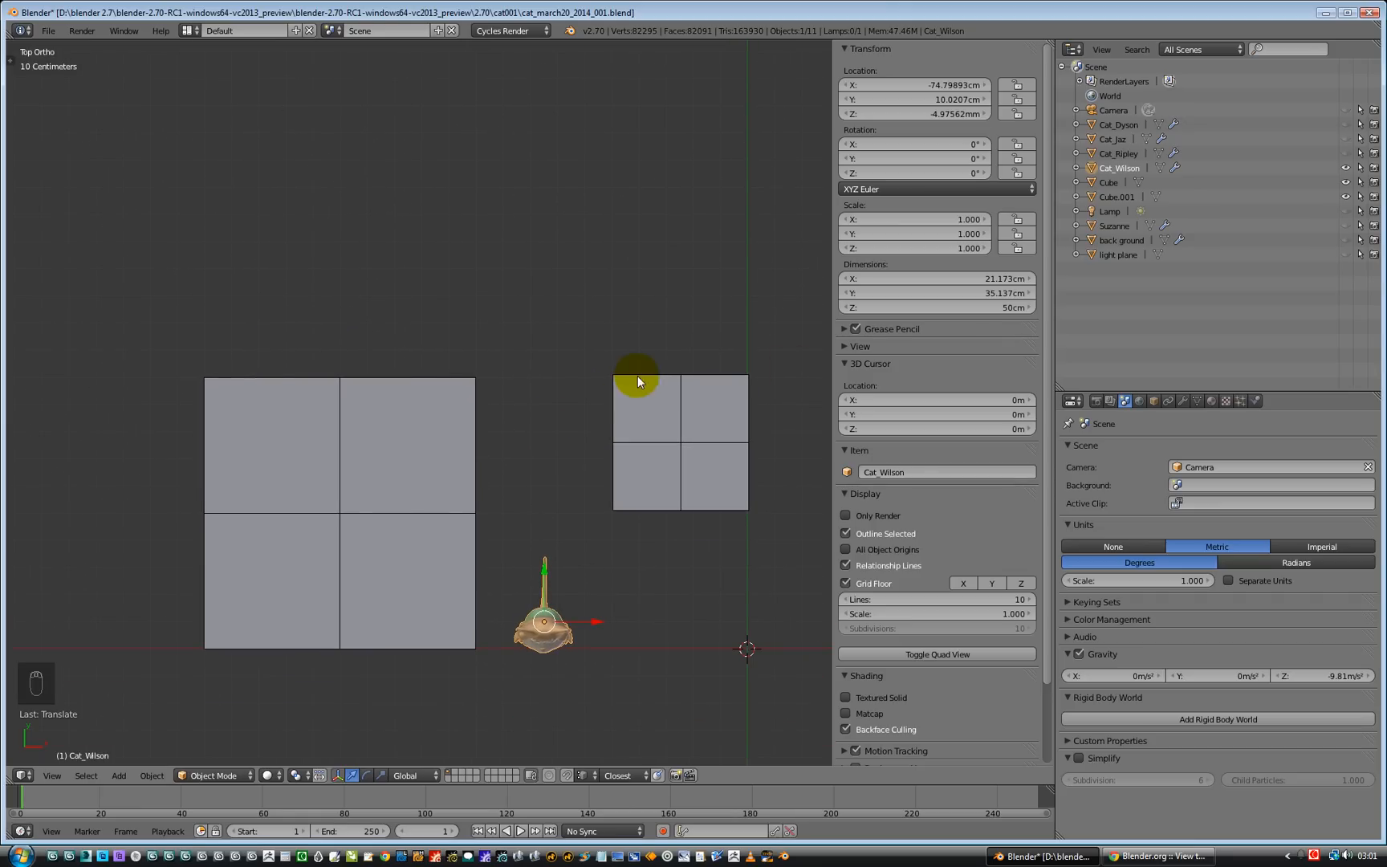
pyautogui.moveTo(40, 92)
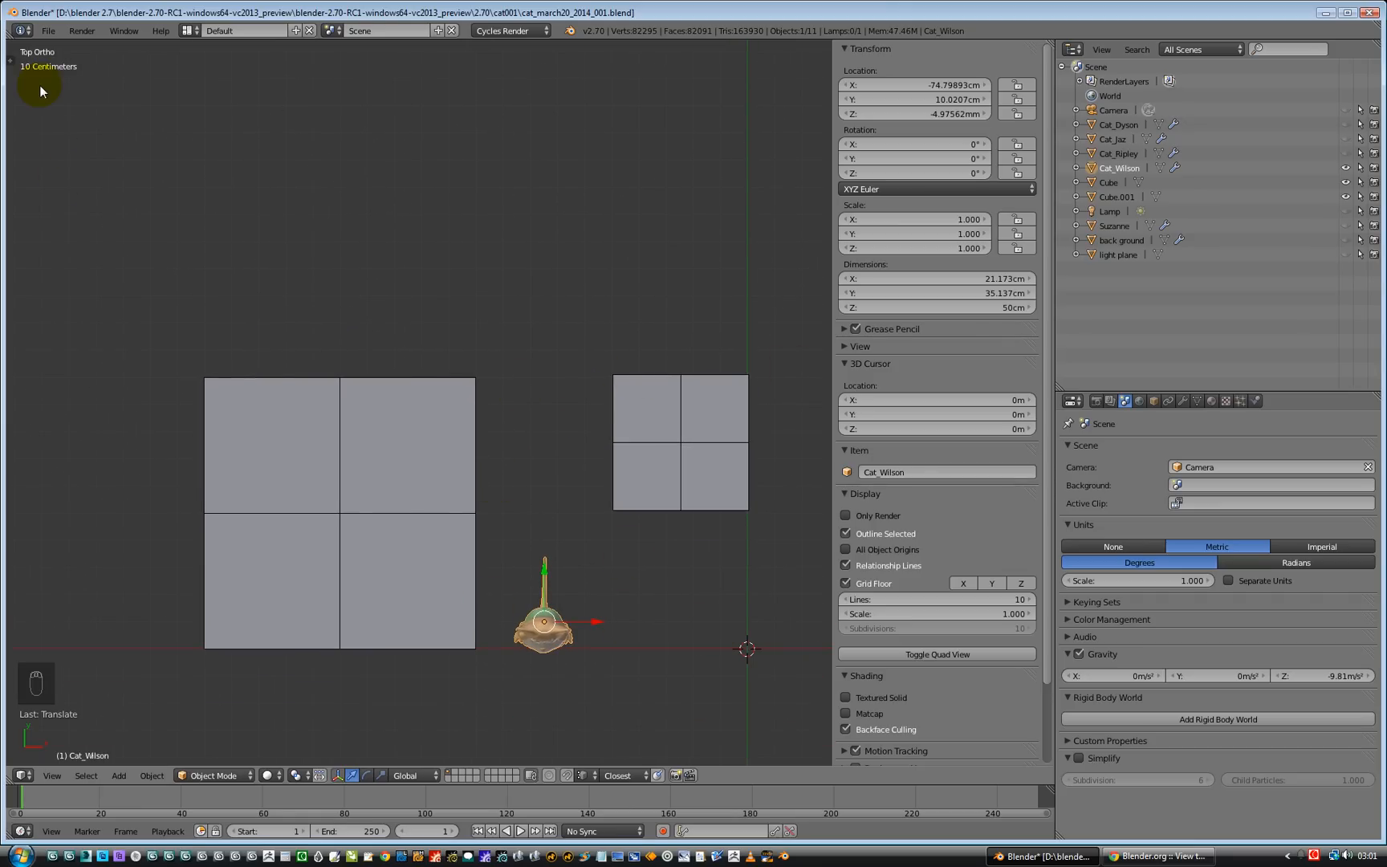
pyautogui.scroll(-3)
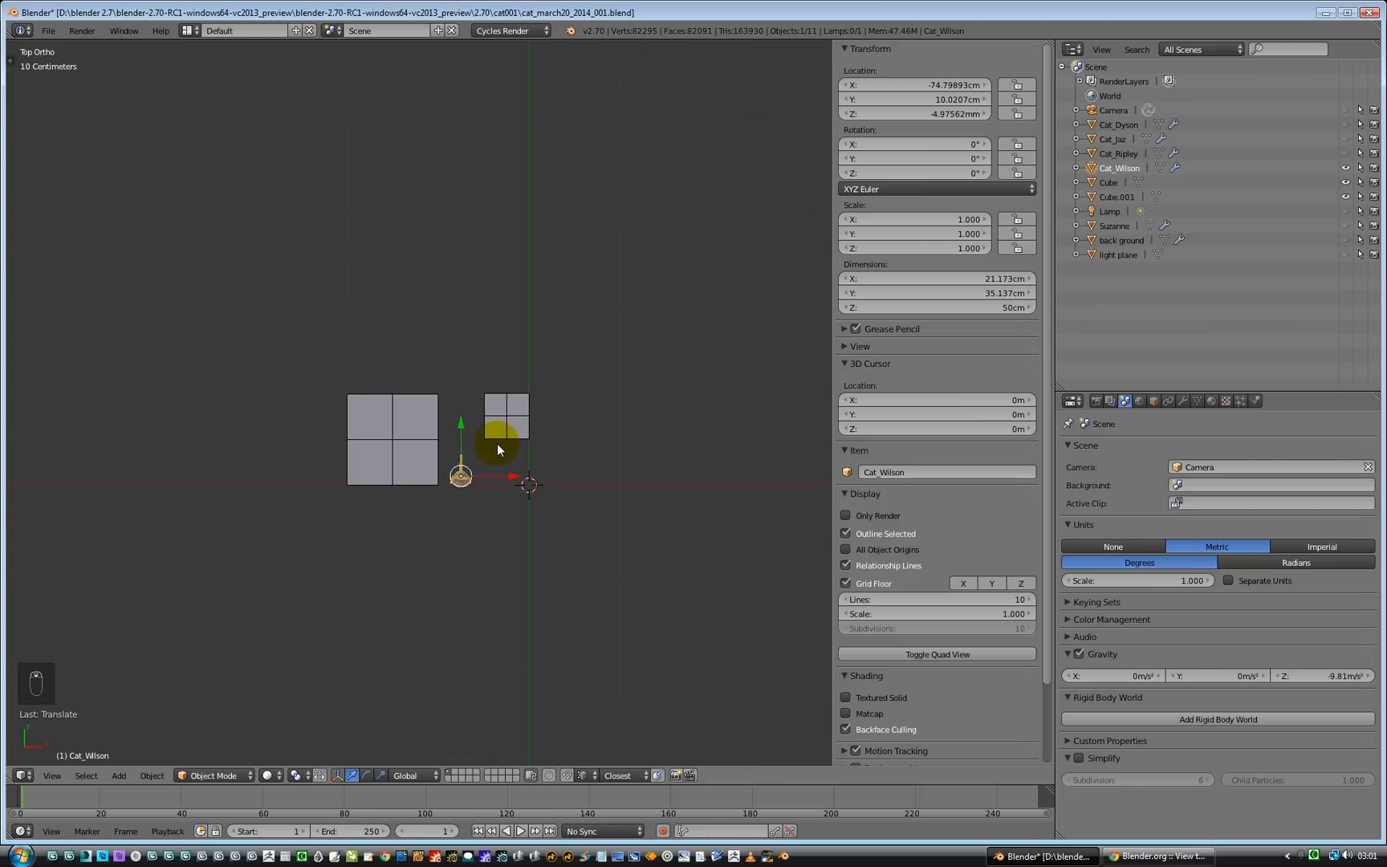
pyautogui.scroll(-3)
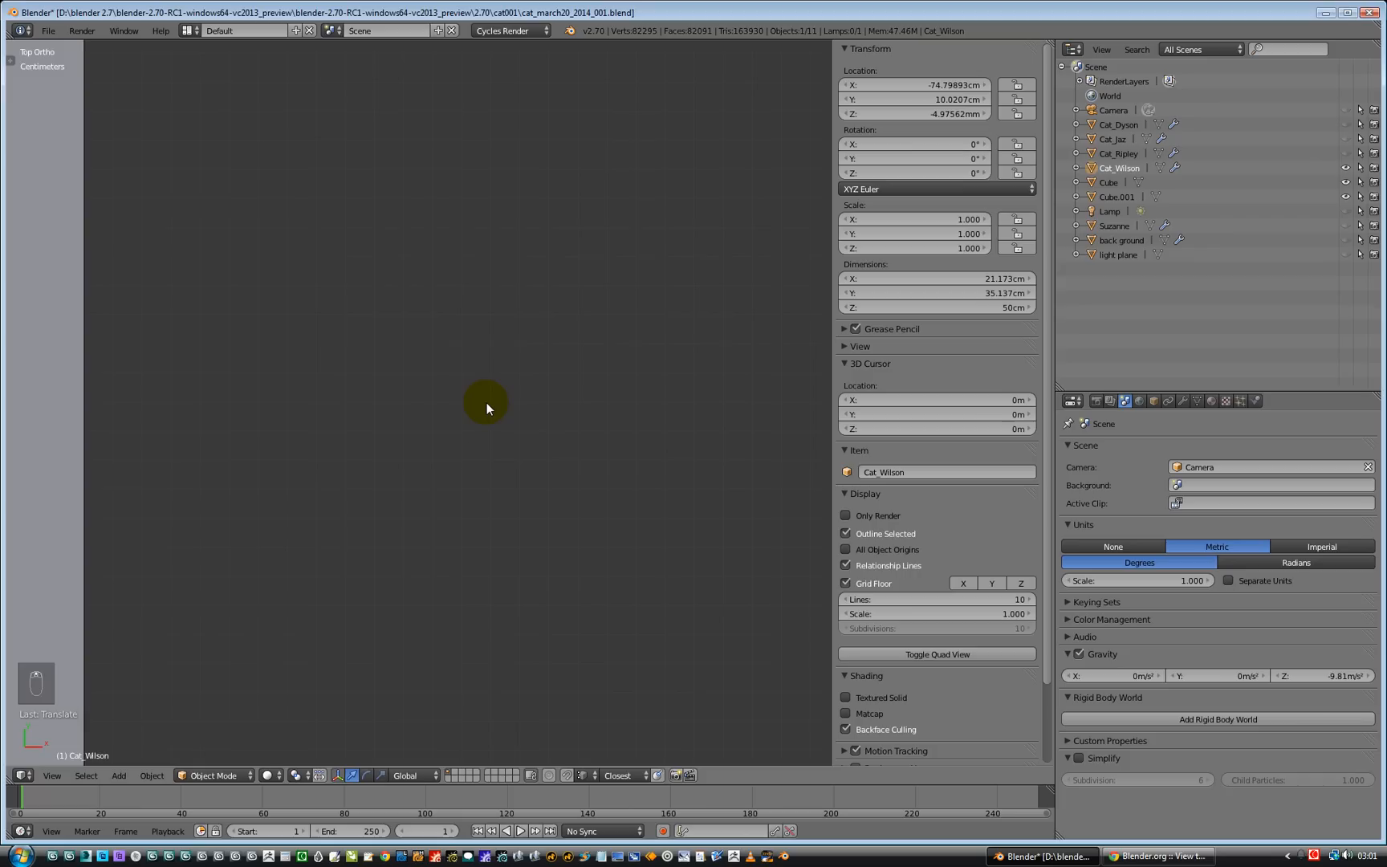
pyautogui.moveTo(474, 409)
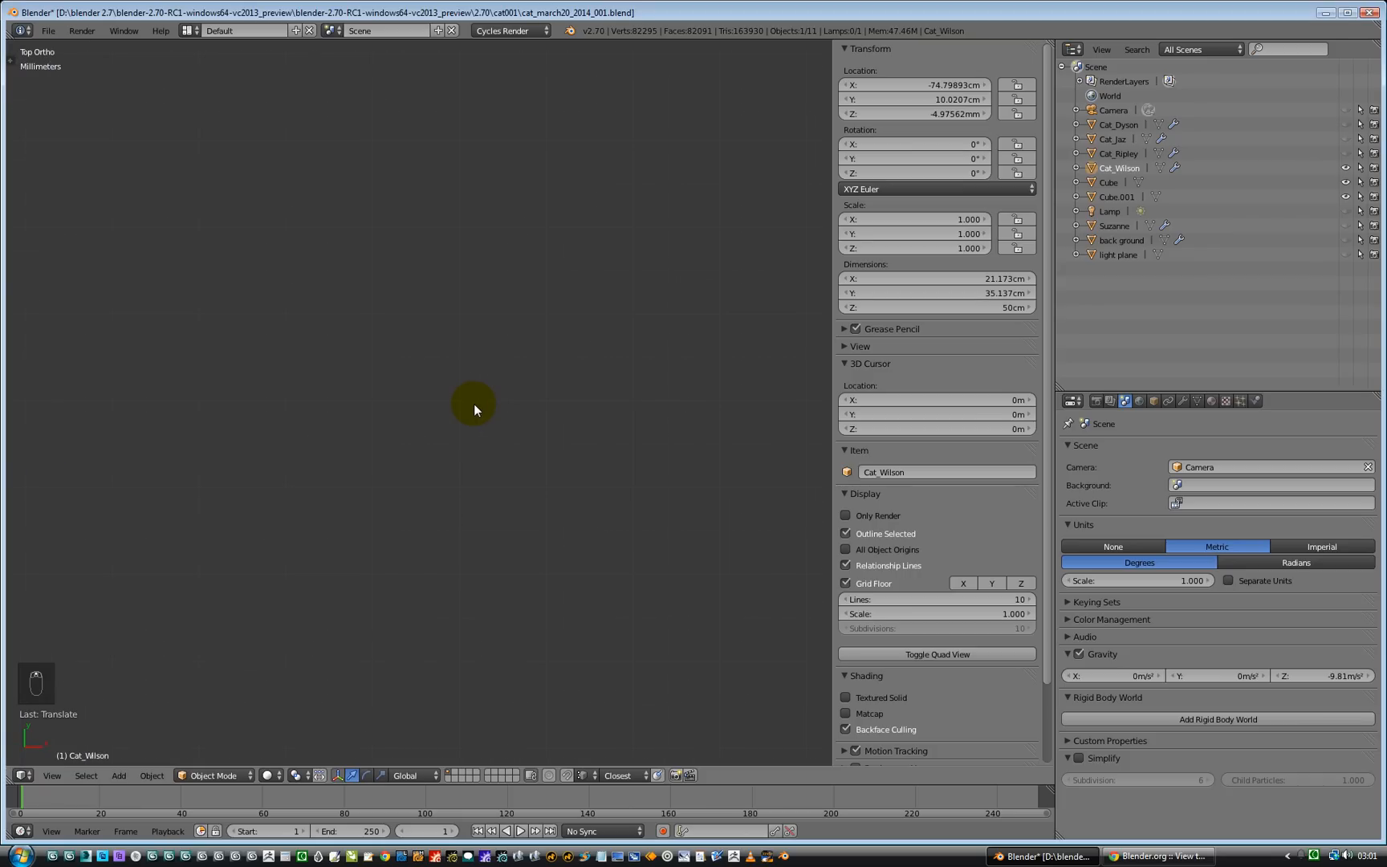
pyautogui.moveTo(464, 326)
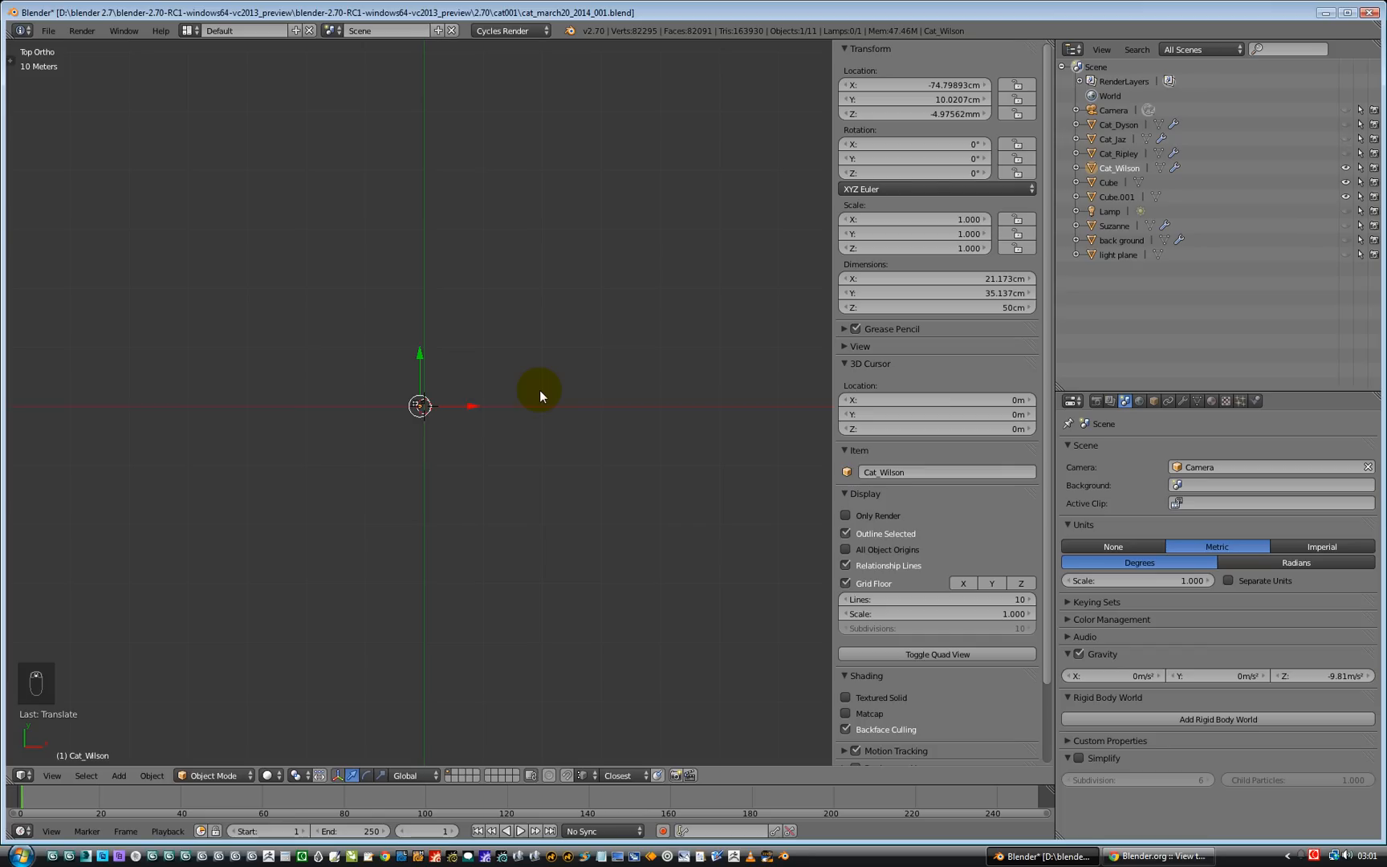
pyautogui.moveTo(482, 381)
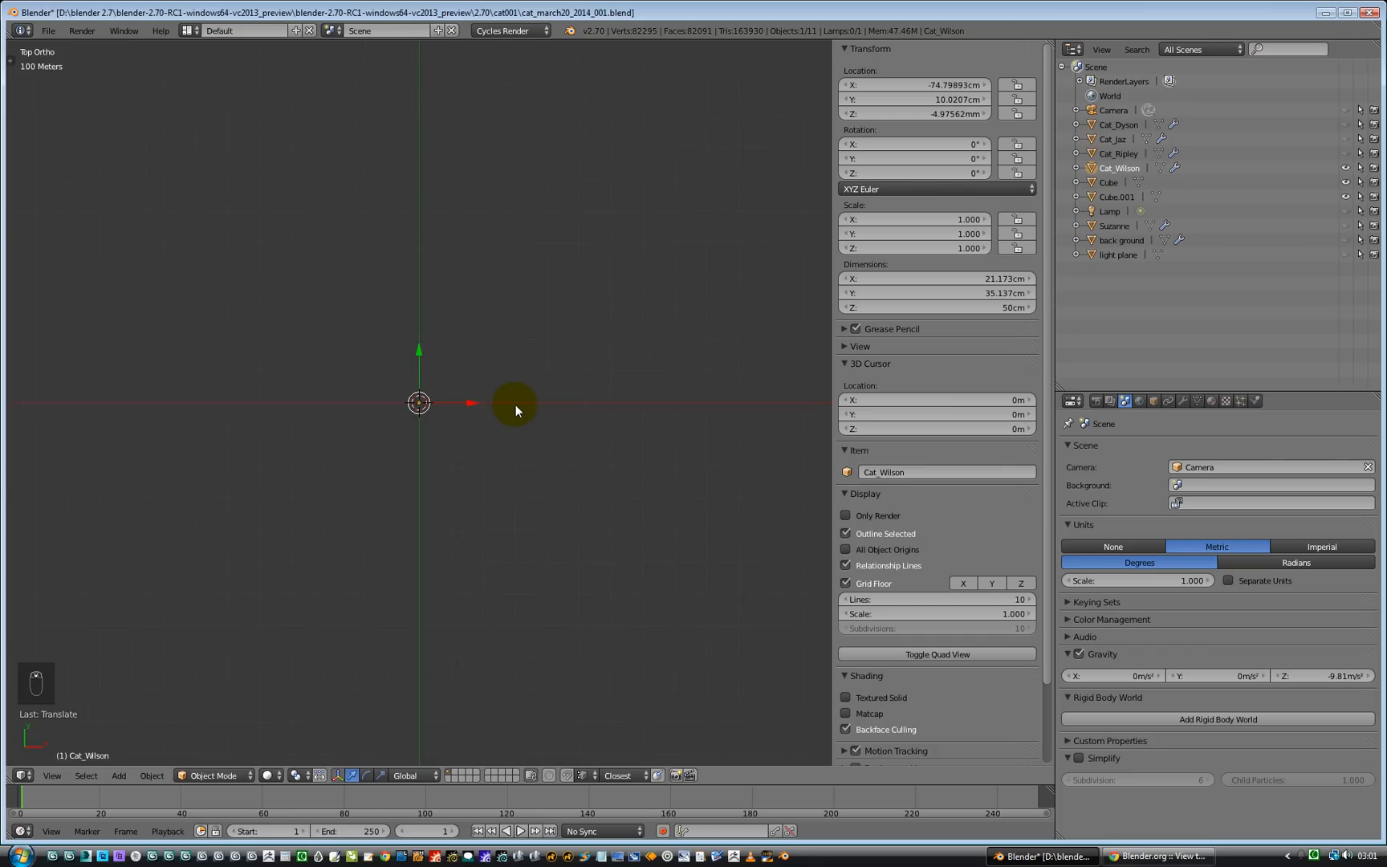
pyautogui.scroll(-3)
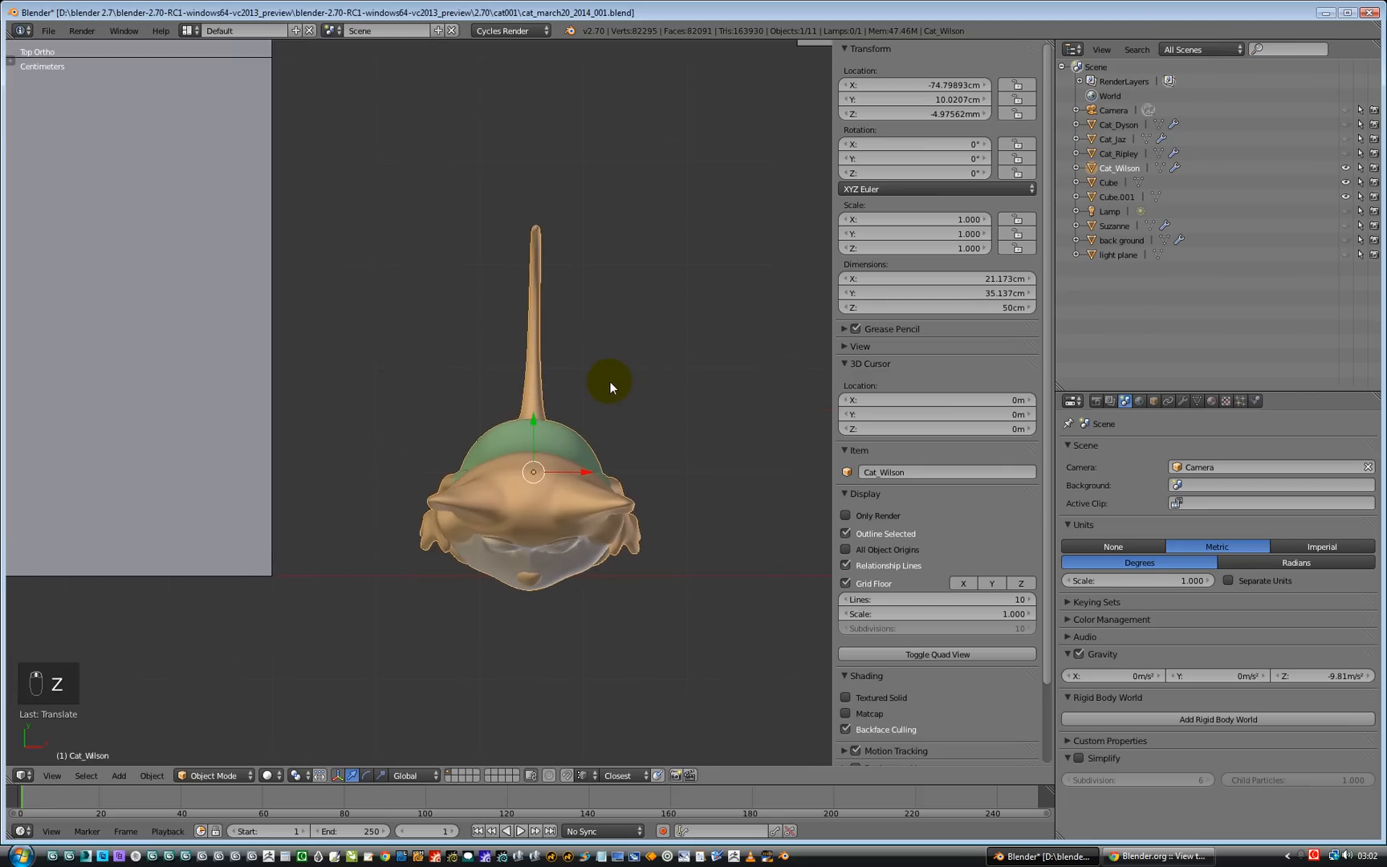
# Step: Zoom to bring both cubes and the cat back into view from above at a 10 cm grid
pyautogui.scroll(-3)
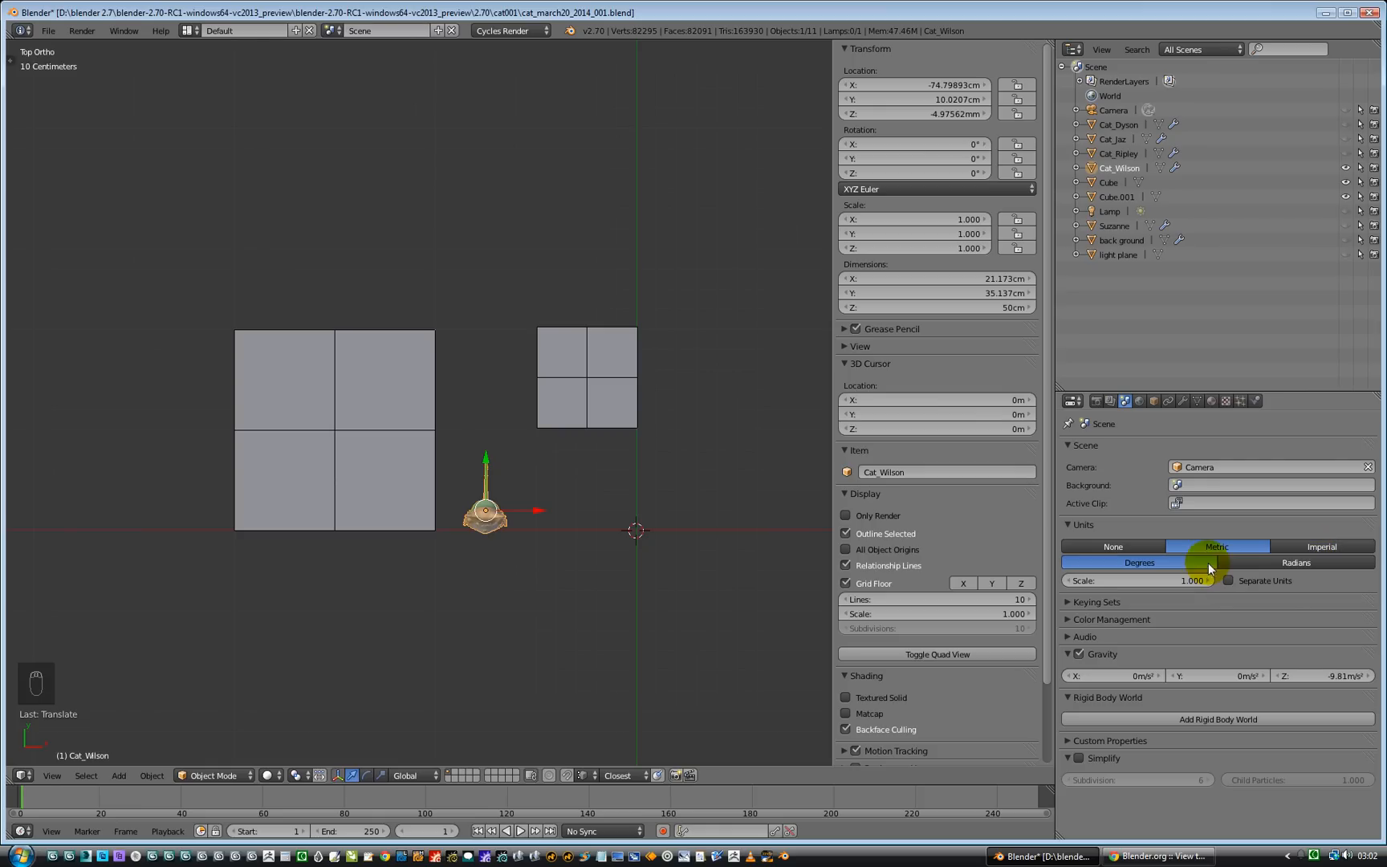
pyautogui.moveTo(1215, 546)
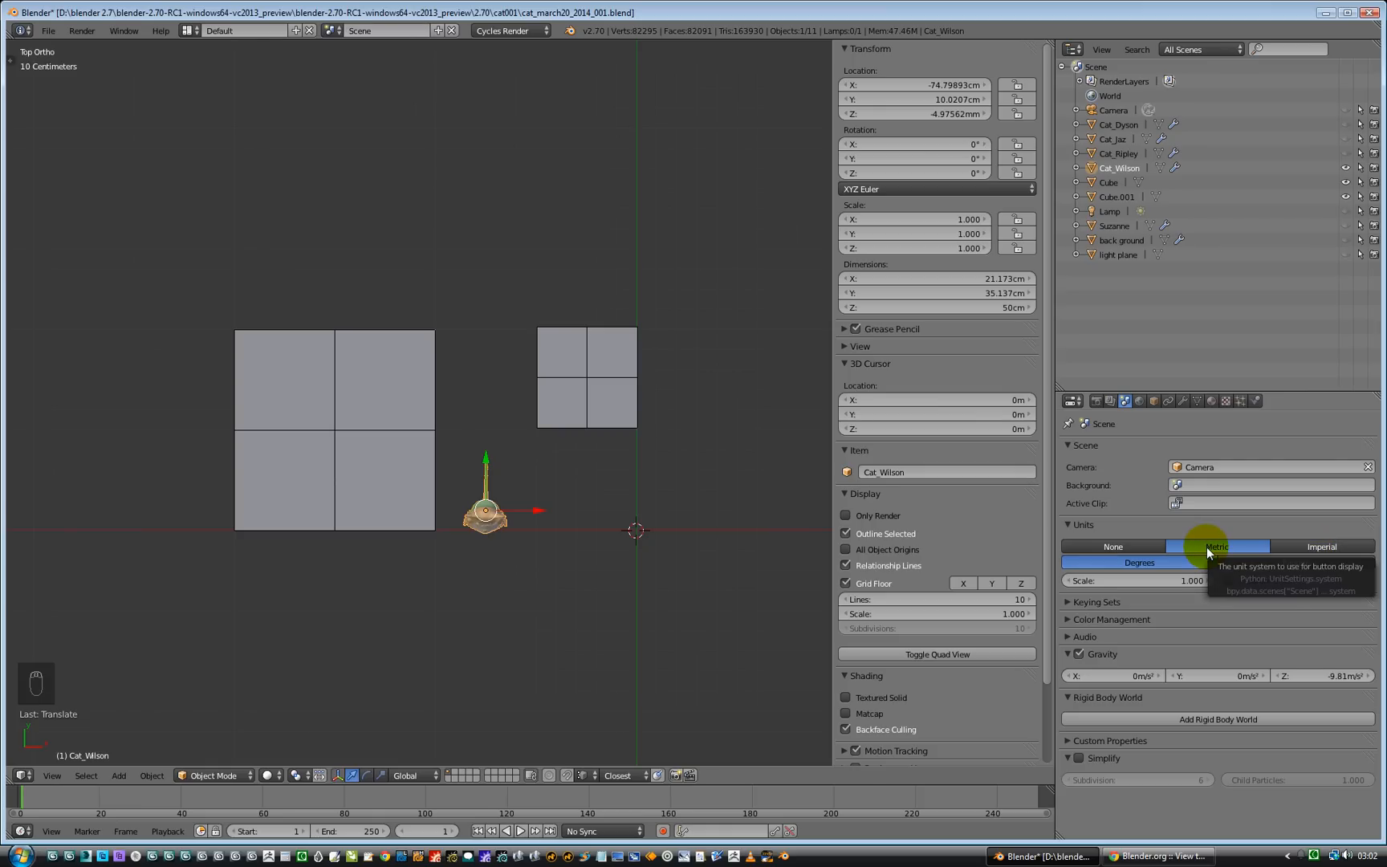
# Step: Keep units Metric and orbit back to a User Persp view of the cat beside the cubes
pyautogui.click(1215, 546)
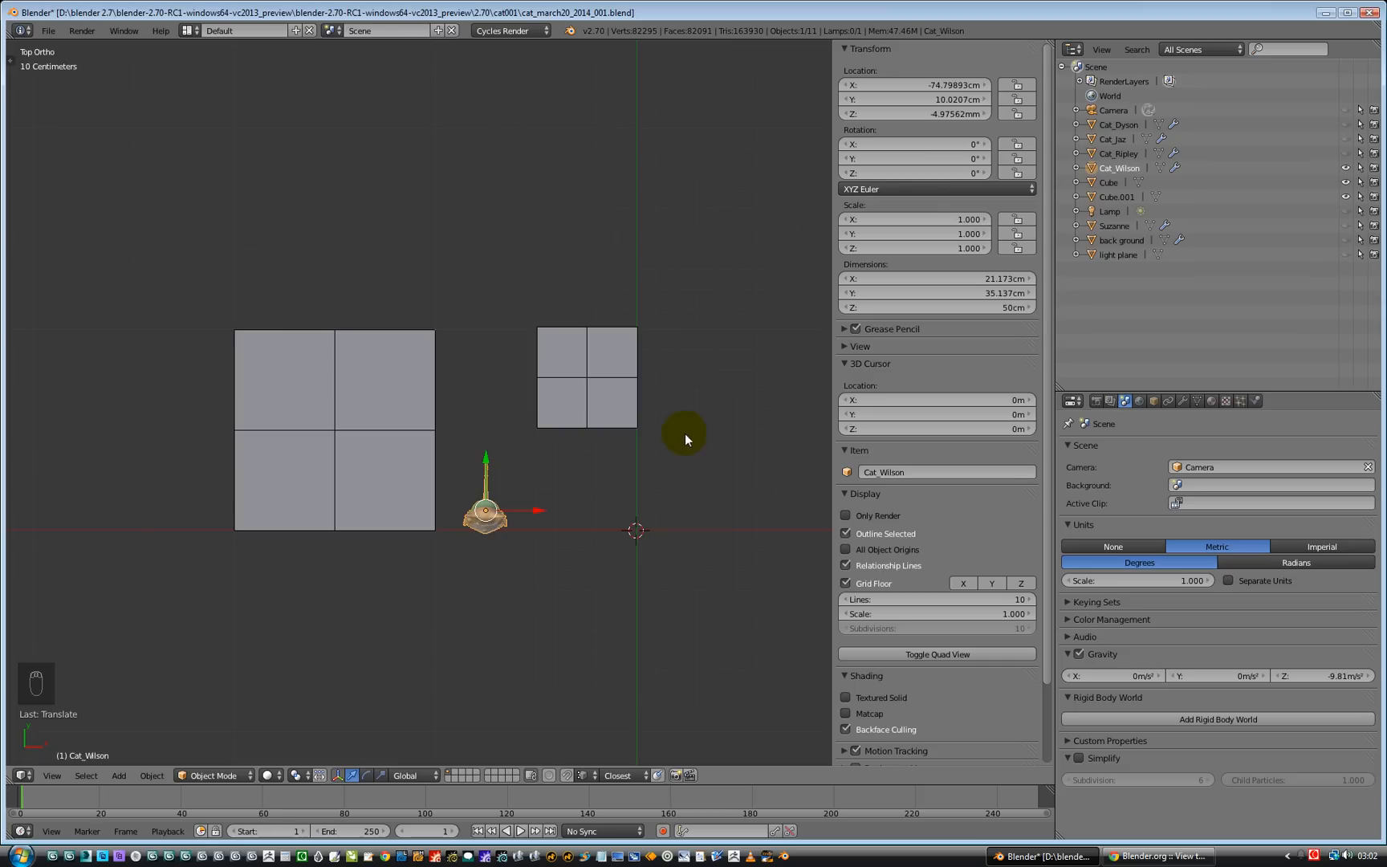
pyautogui.moveTo(685, 438); pyautogui.dragTo(542, 468)
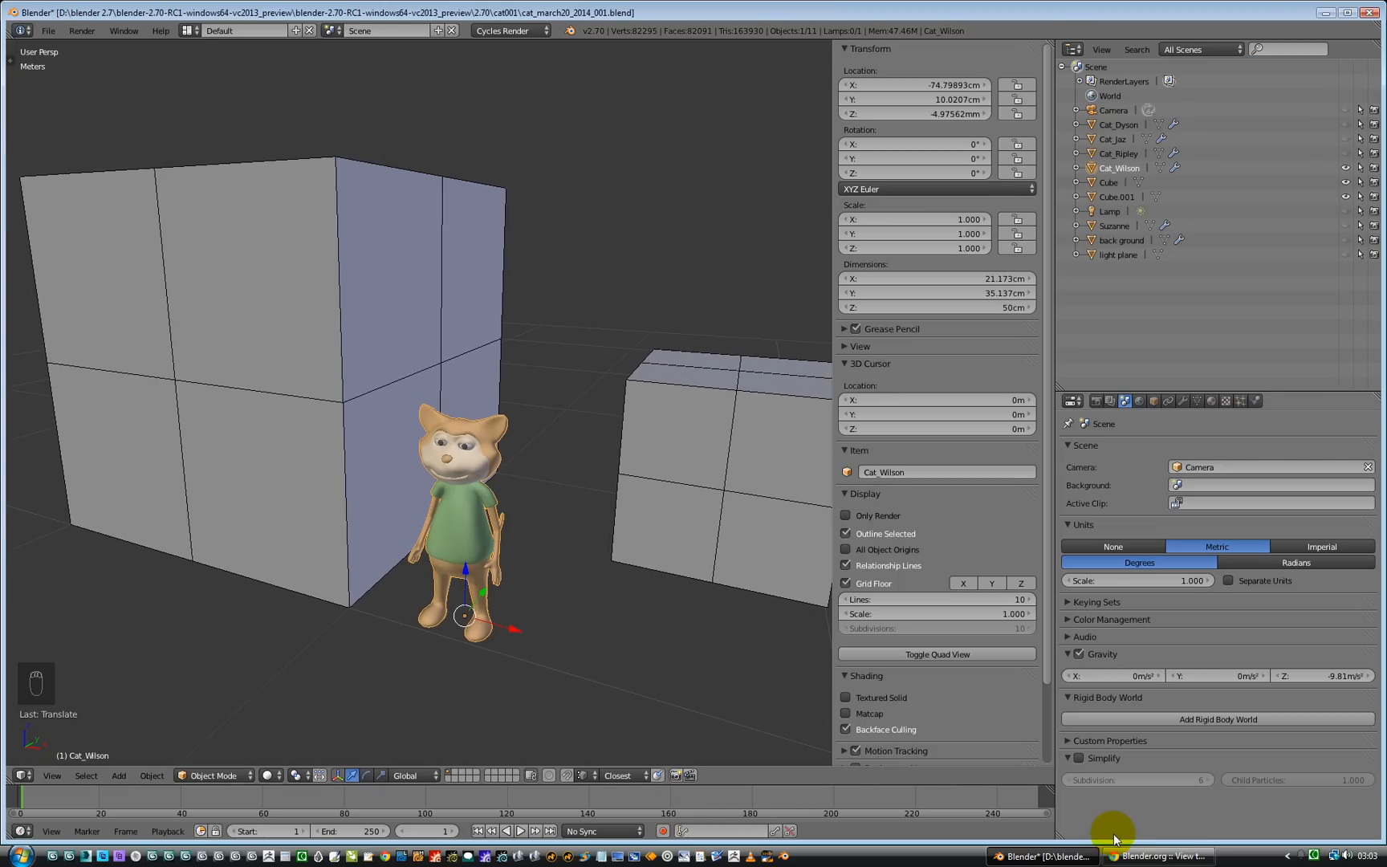
pyautogui.click(459, 531)
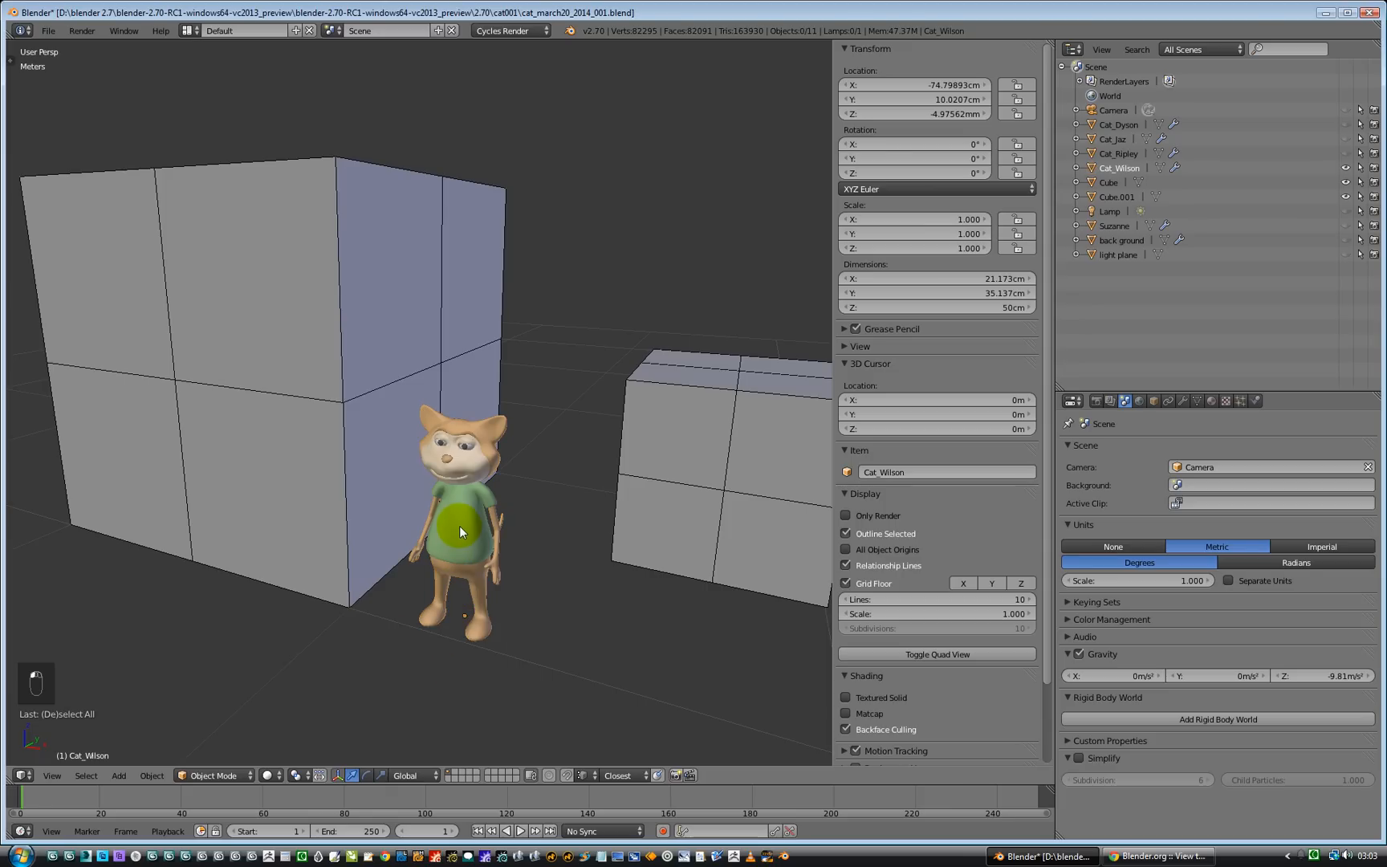
pyautogui.click(456, 527)
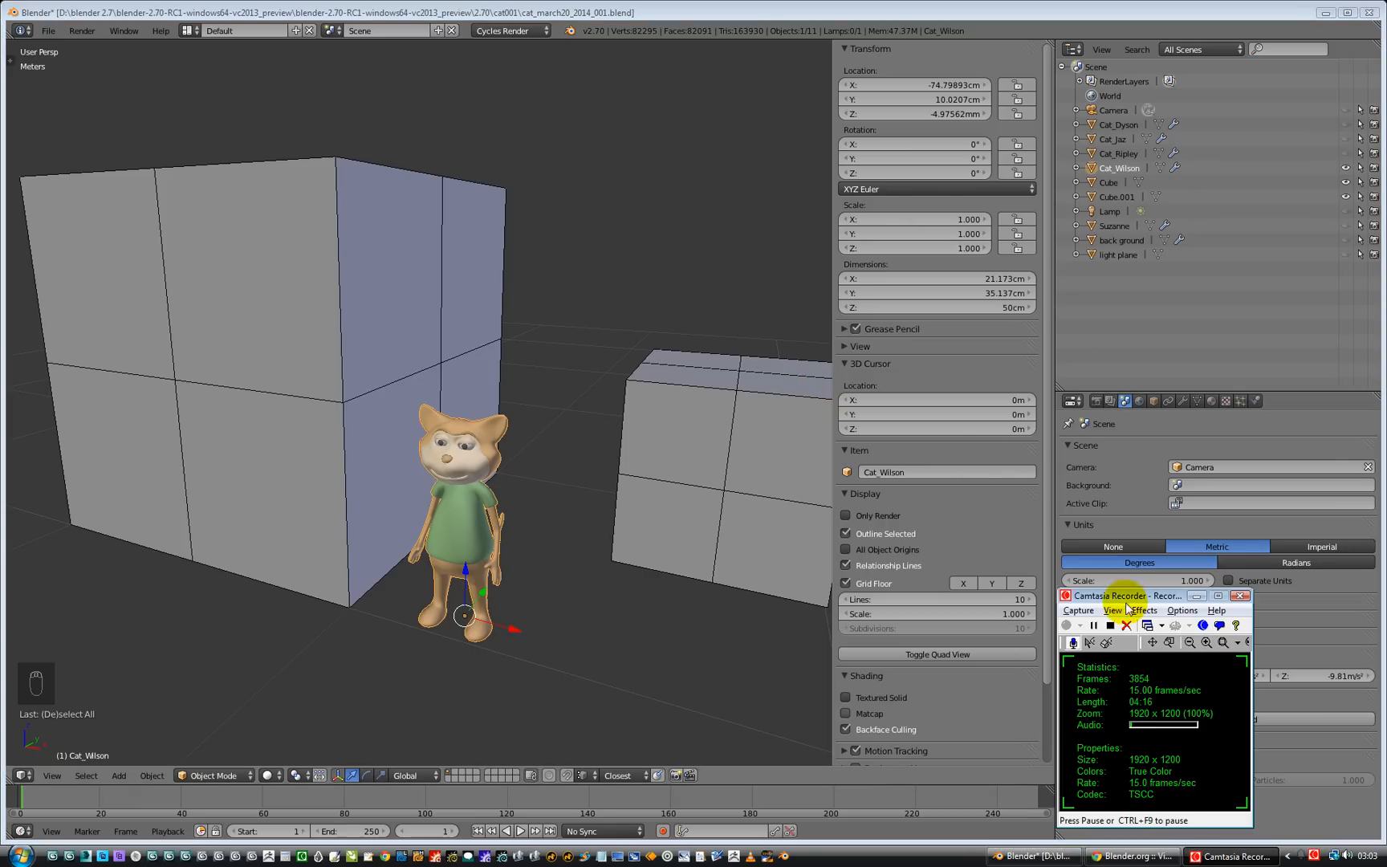
pyautogui.click(1107, 624)
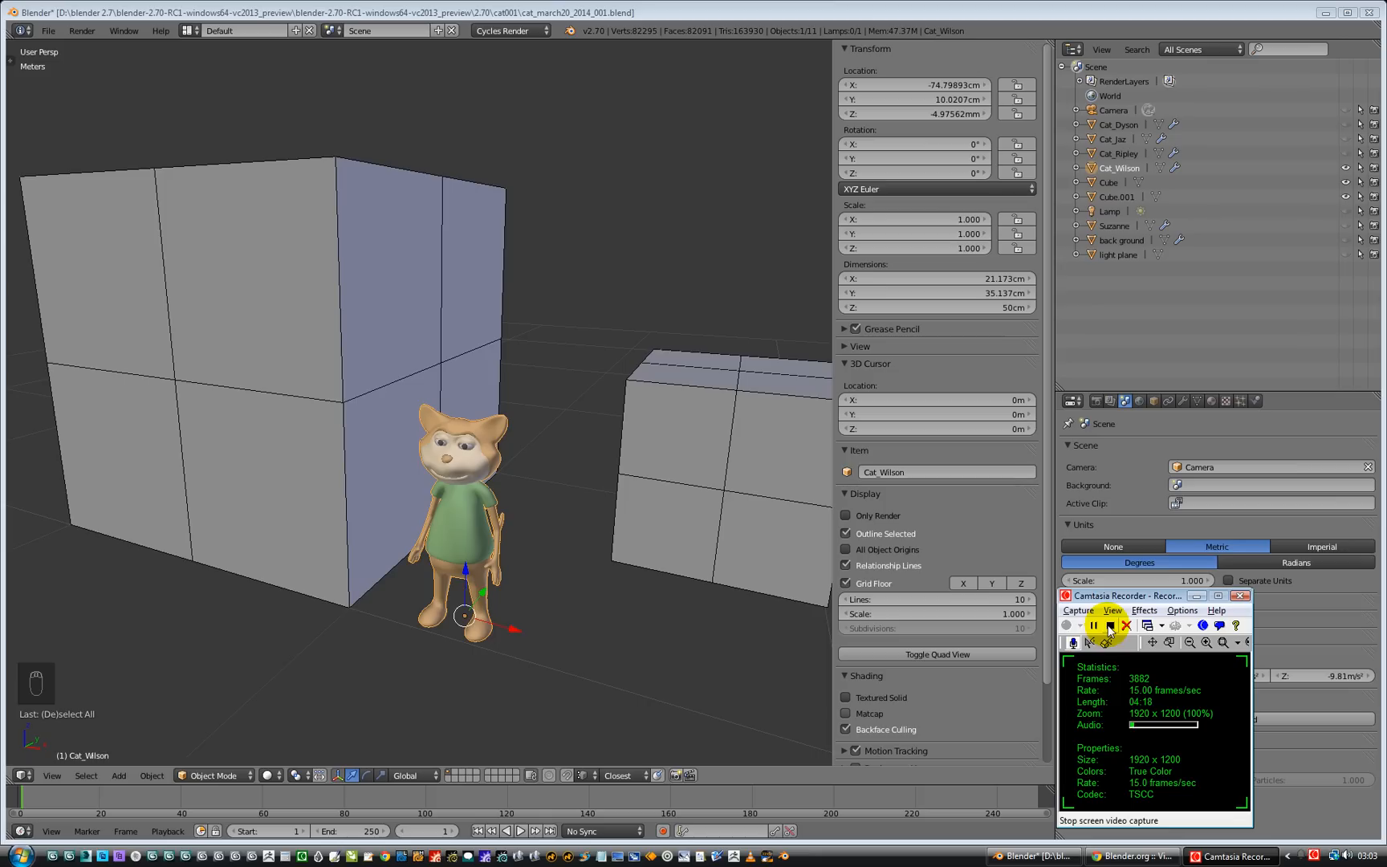